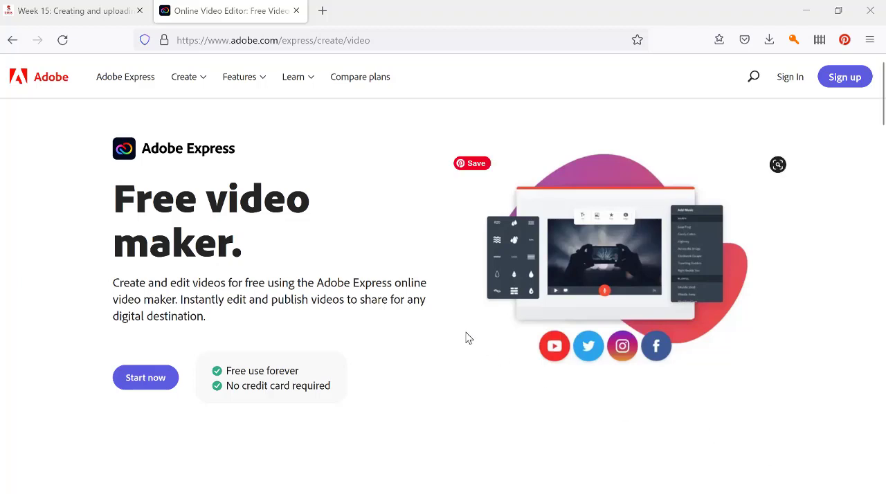
mouse_move(252, 175)
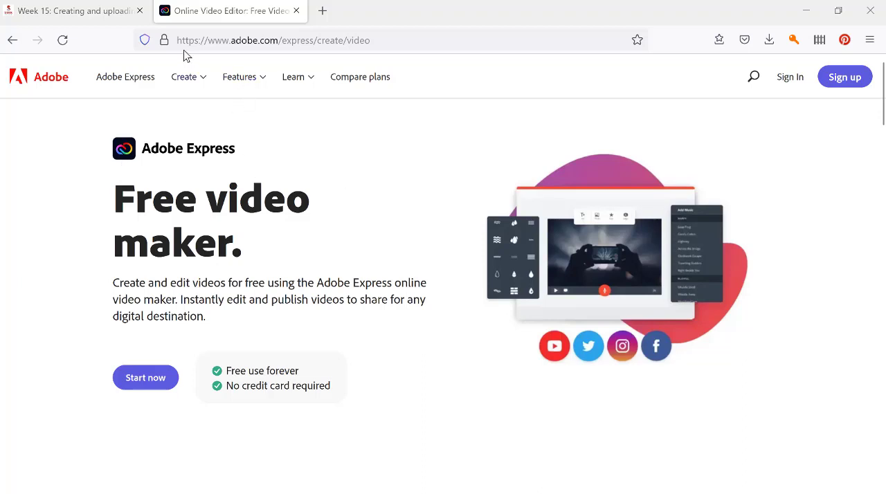
mouse_move(313, 48)
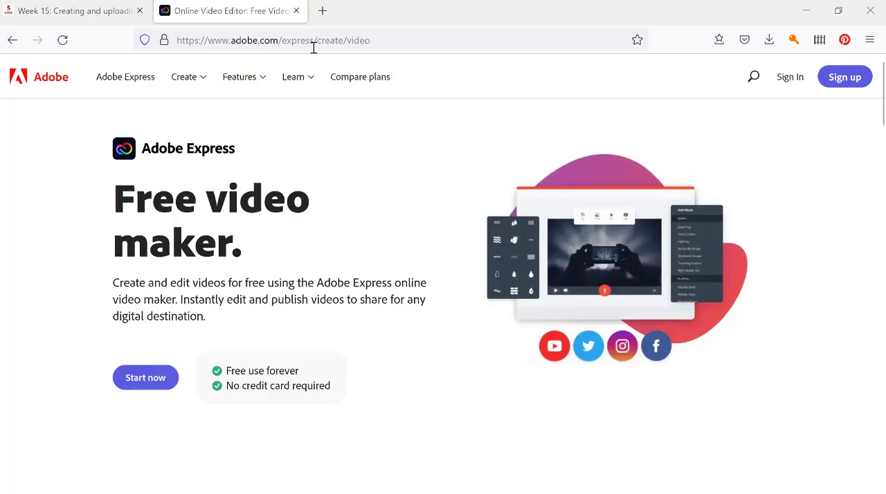
mouse_move(422, 173)
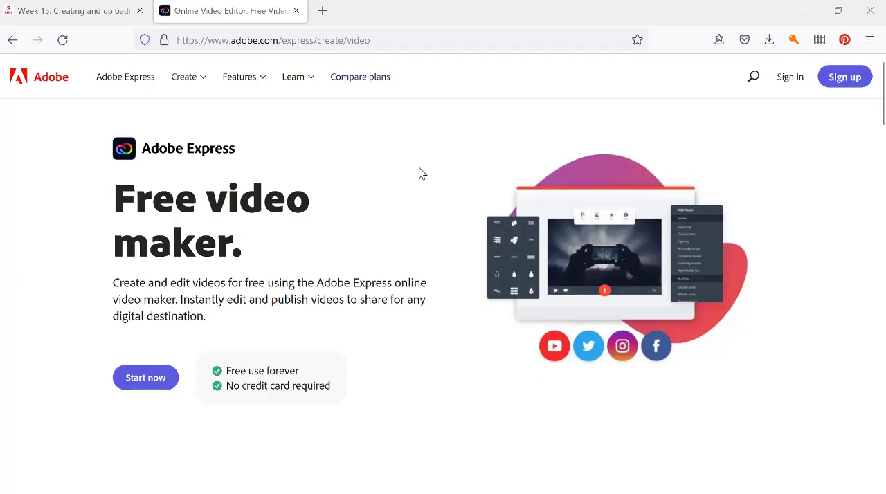
mouse_move(145, 377)
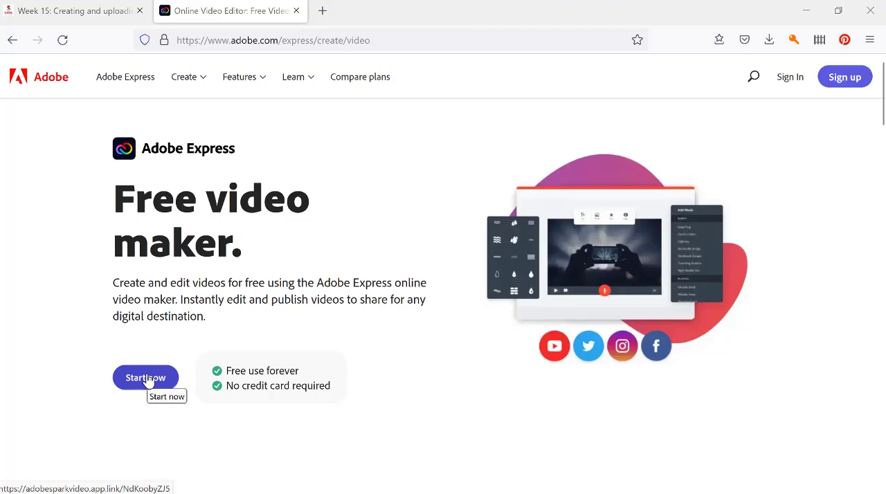
Start a new video project and enter 'Creation Story' as its title
left_click(144, 377)
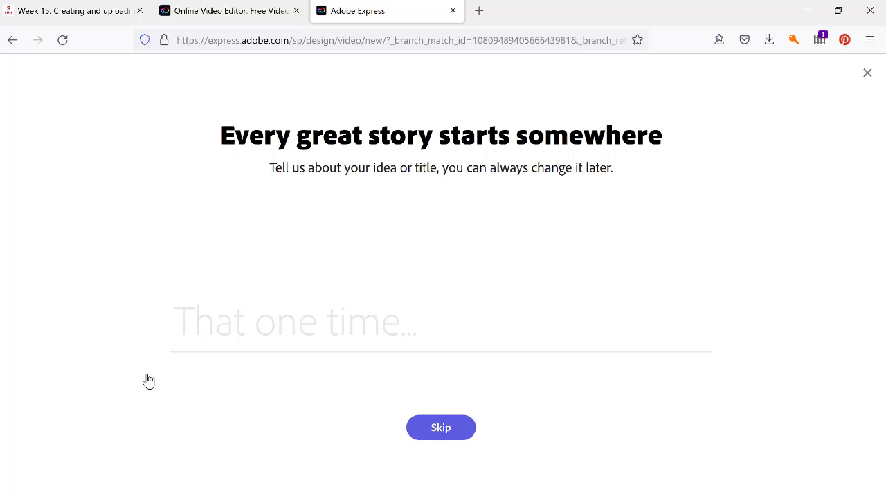
left_click(290, 320)
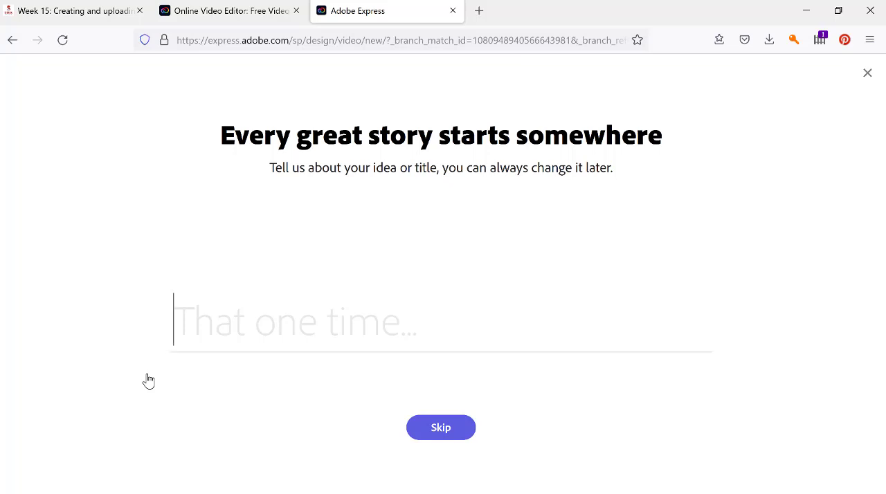
type("Creation")
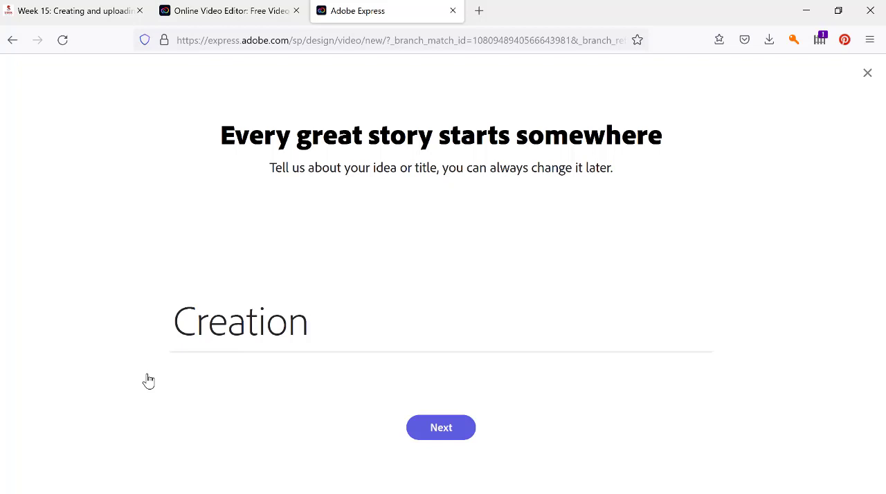
type("Story")
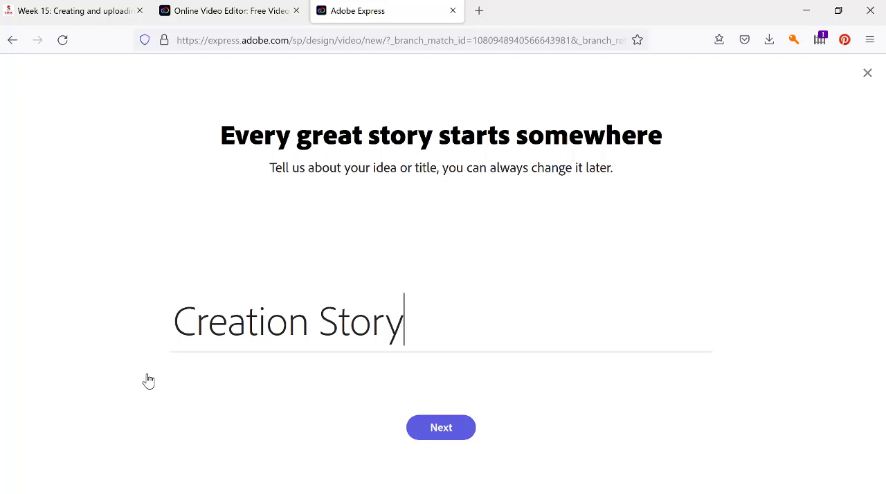
mouse_move(153, 385)
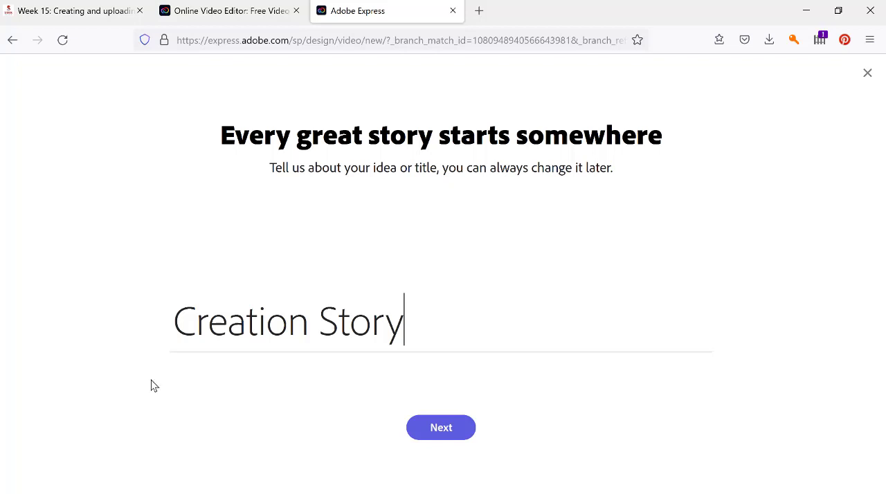
mouse_move(484, 413)
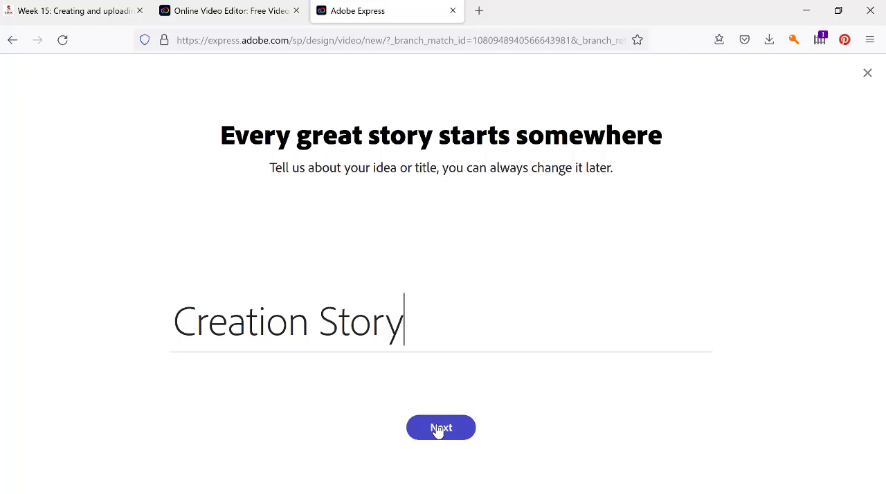
Confirm the title and choose Start from scratch instead of a template
left_click(441, 427)
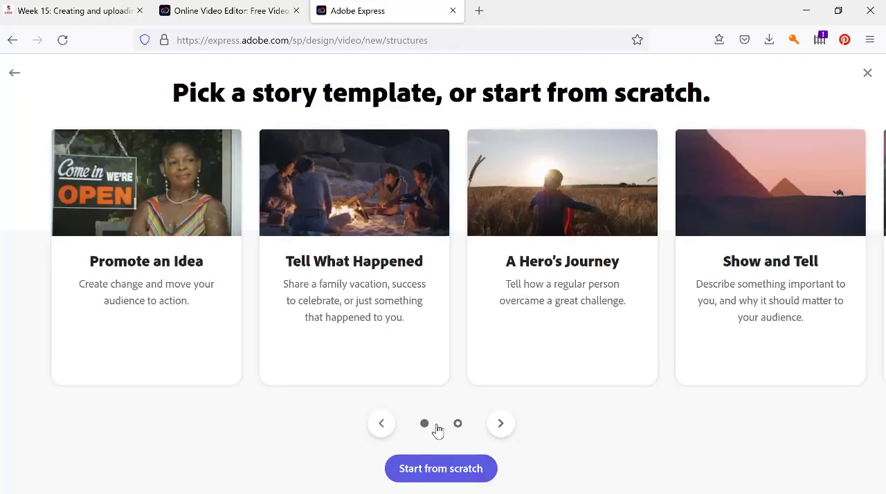
mouse_move(675, 130)
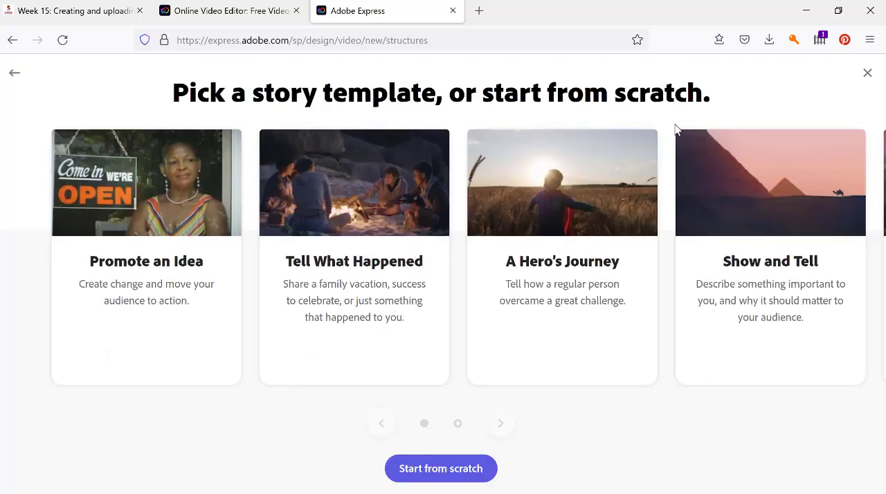
mouse_move(559, 427)
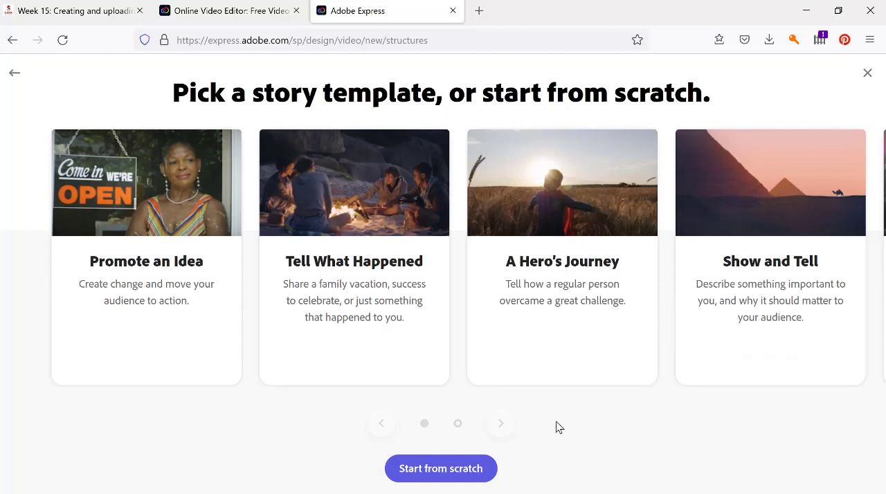
mouse_move(519, 424)
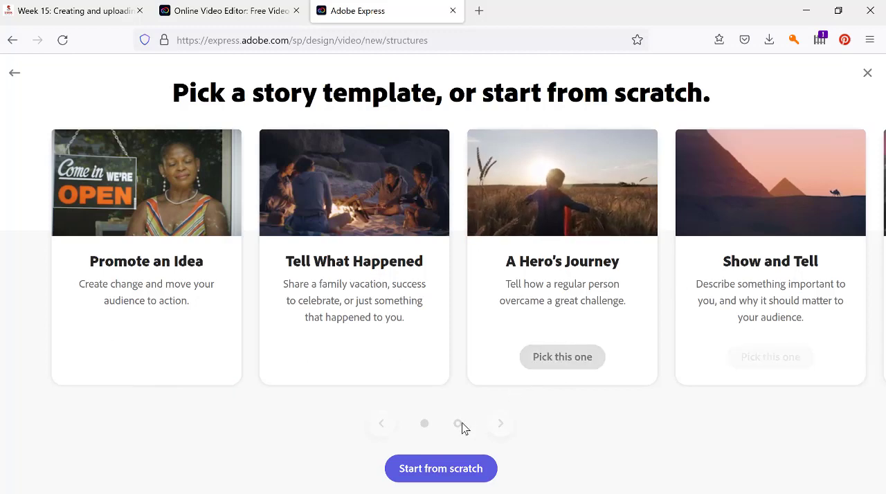
left_click(440, 468)
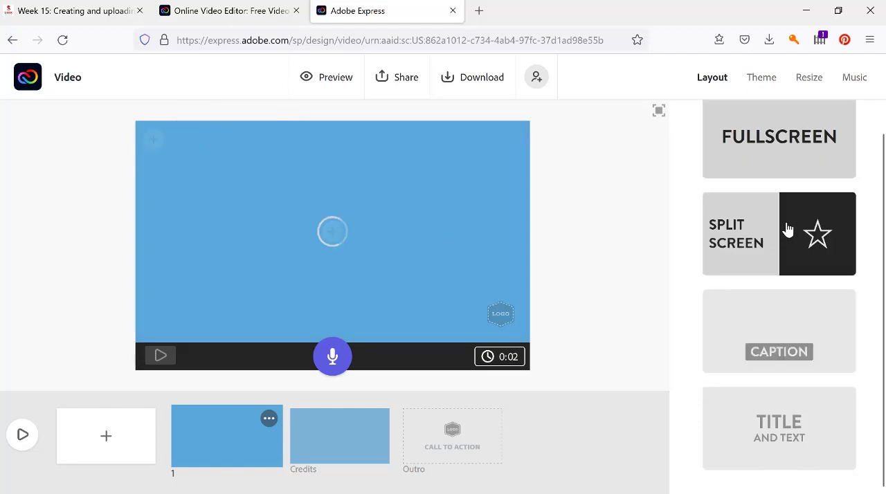
Apply the Title and Text layout to slide one with byline 'Judith Monroe'
left_click(778, 233)
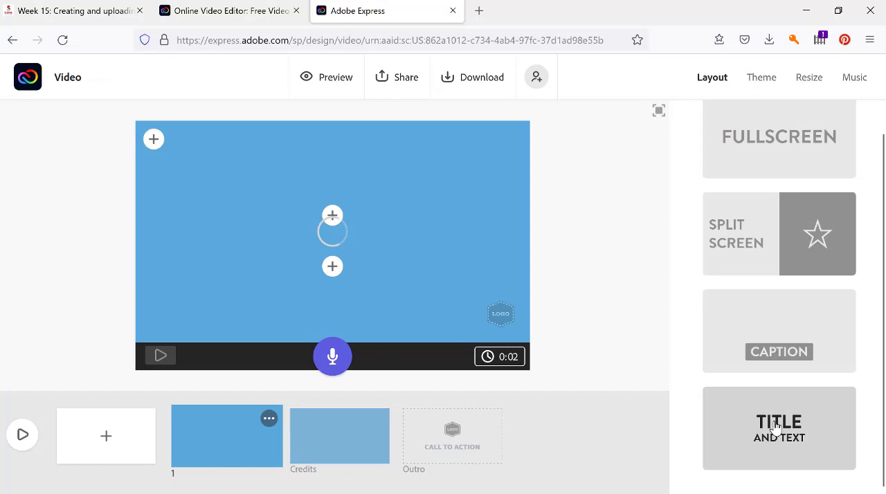
left_click(154, 139)
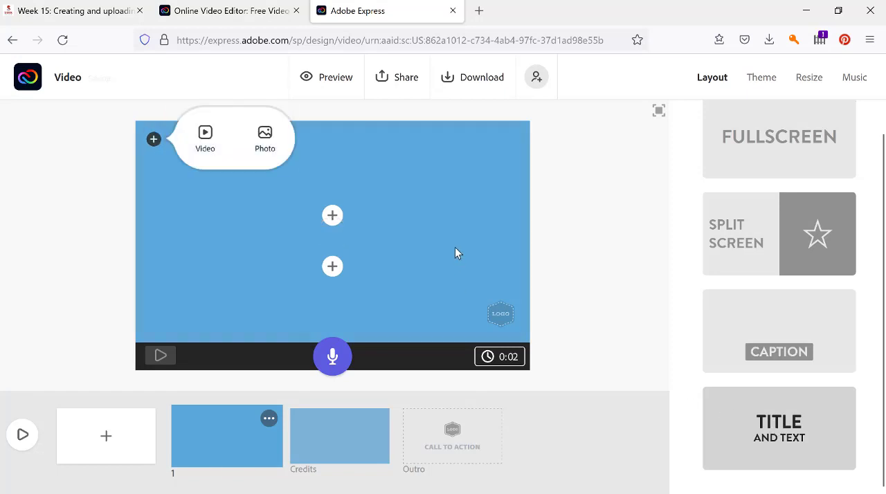
mouse_move(332, 192)
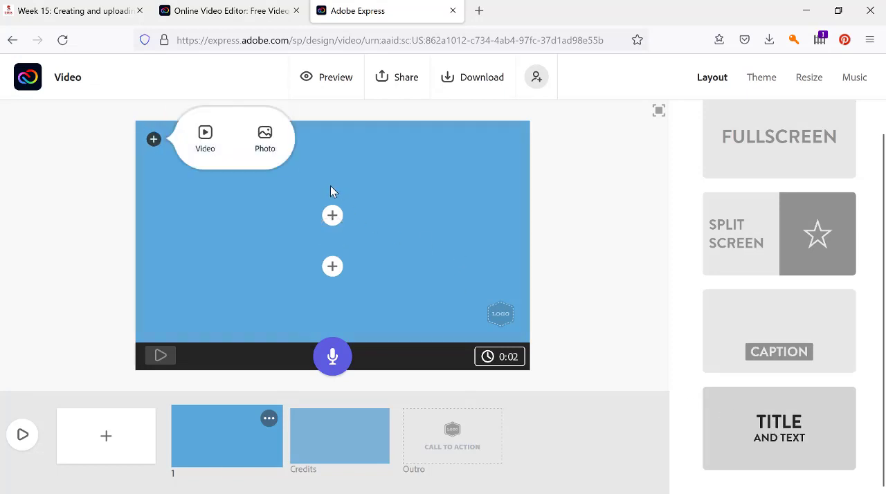
mouse_move(332, 215)
type("Creation Story")
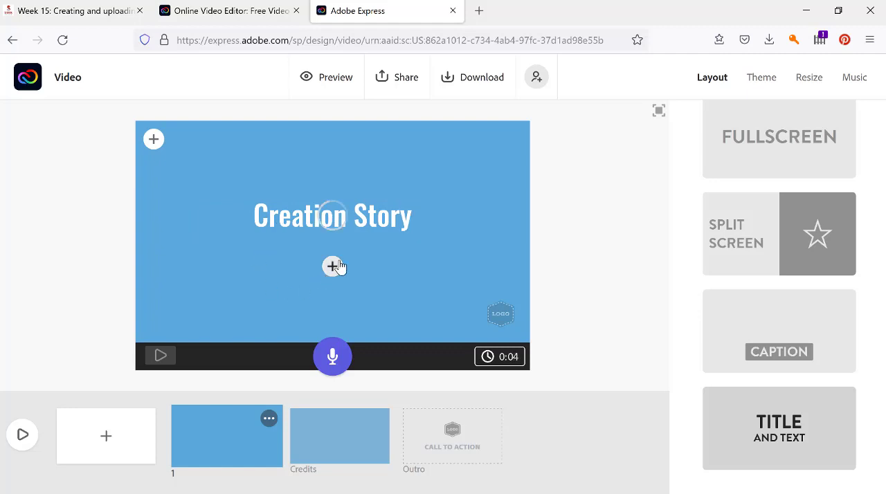
left_click(332, 267)
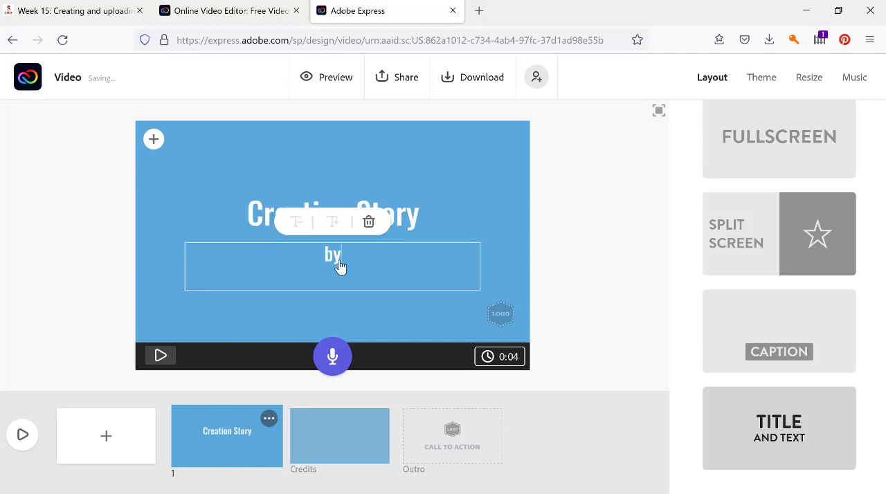
type("Judith")
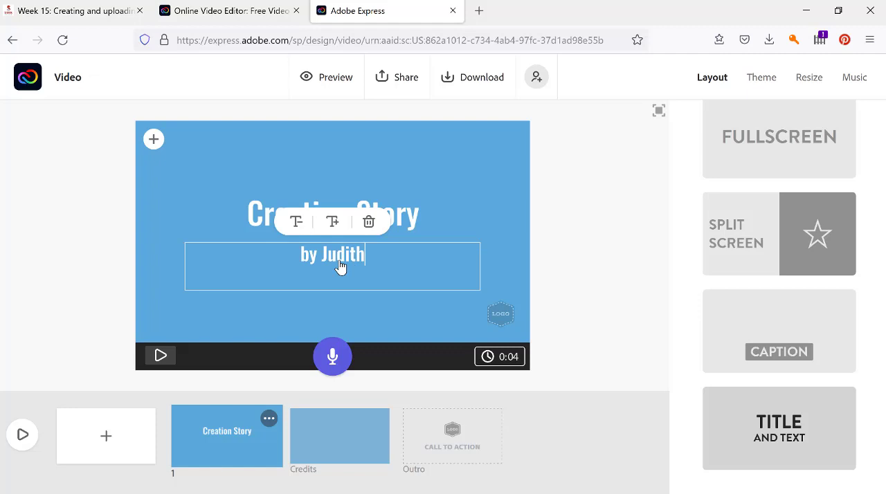
type("Monroe")
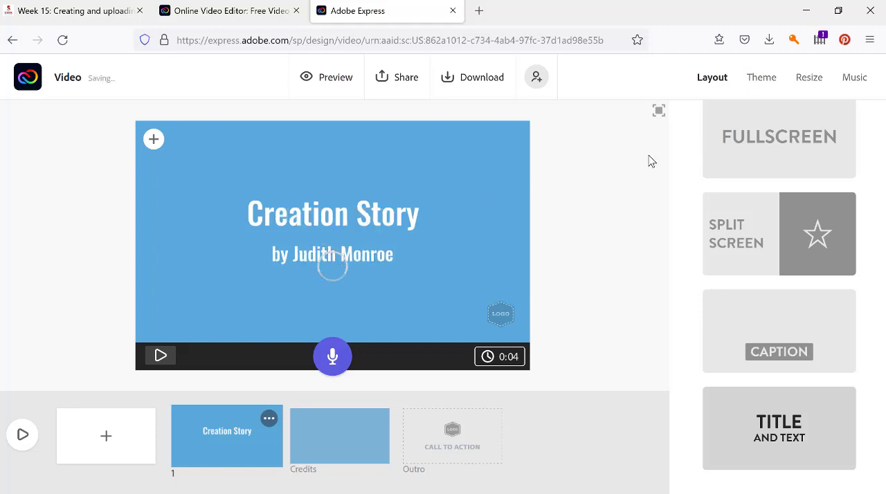
left_click(760, 76)
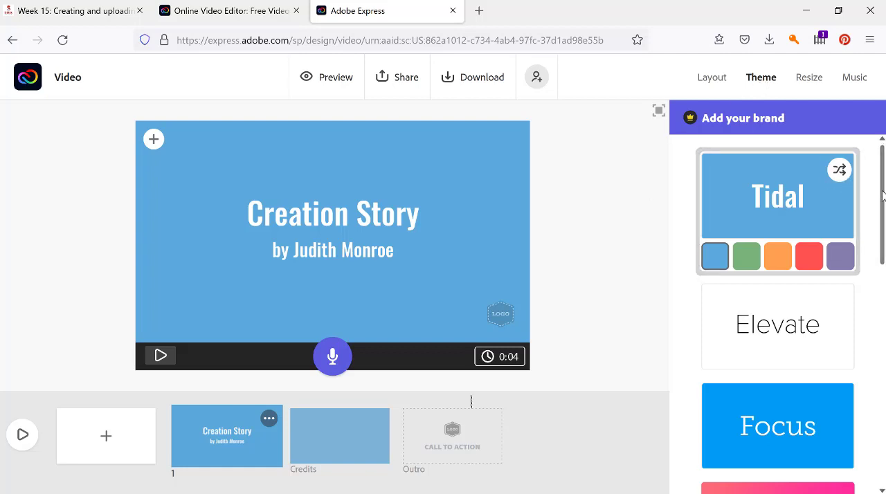
Apply the Elevate theme in black and white after previewing other variants and Focus and Mountain themes
scroll("down", 3)
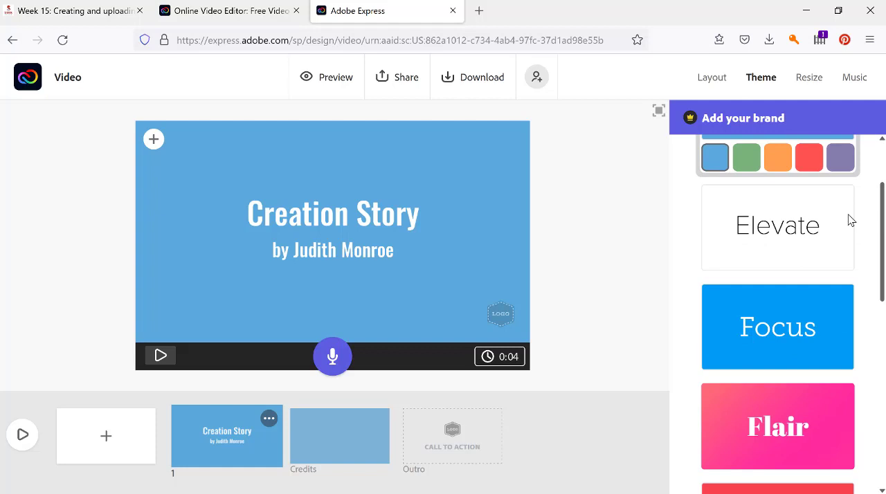
left_click(777, 227)
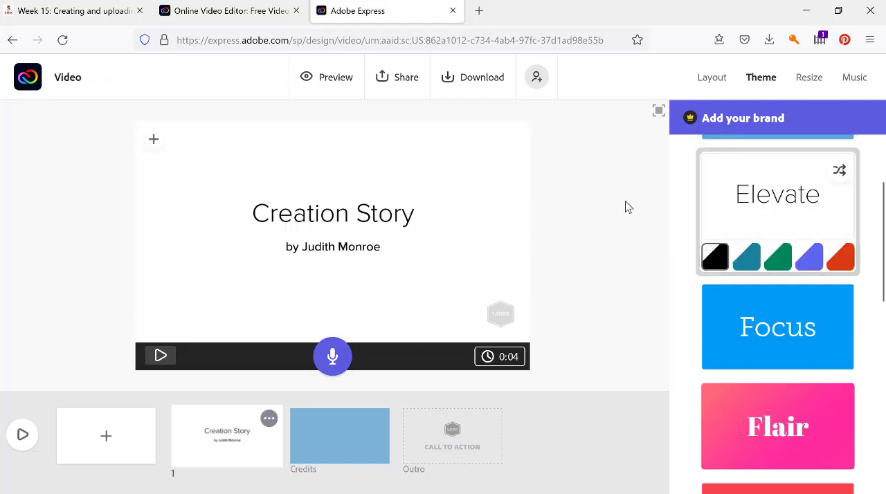
left_click(746, 257)
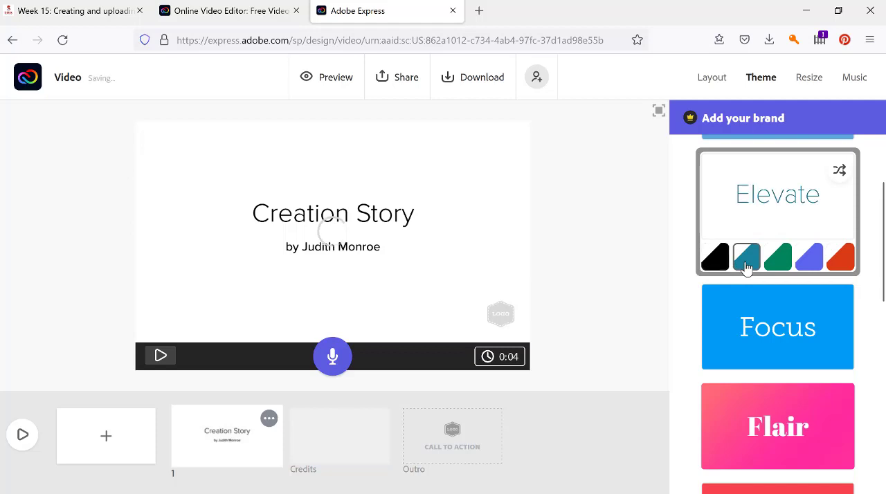
left_click(745, 258)
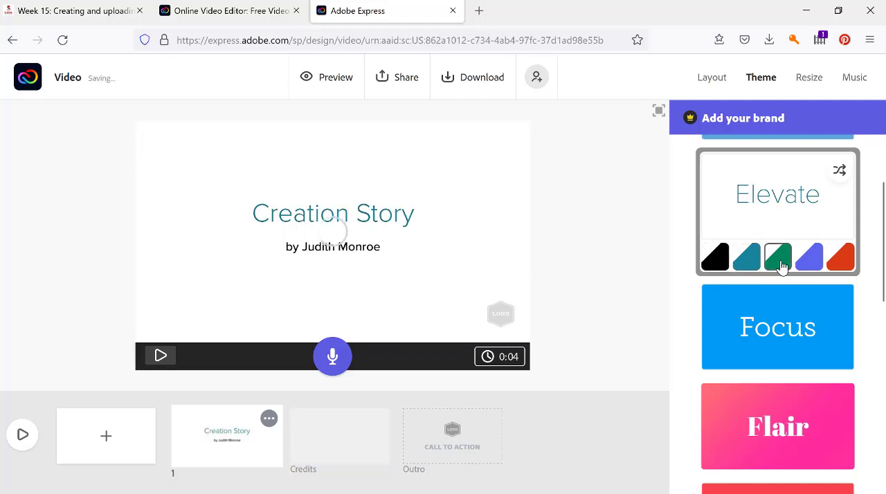
left_click(715, 258)
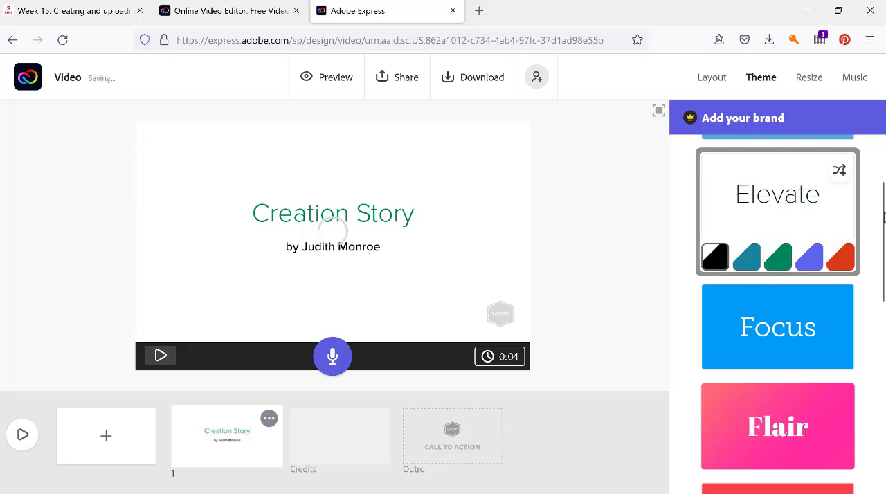
left_click(777, 193)
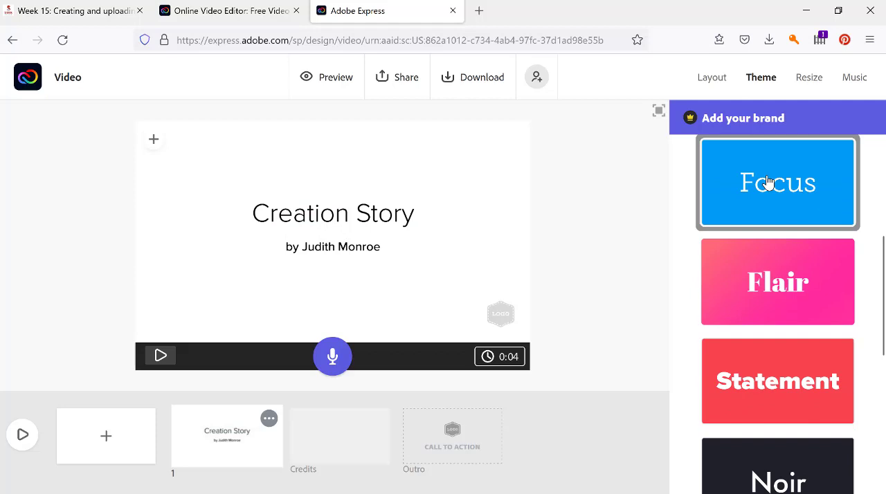
left_click(777, 182)
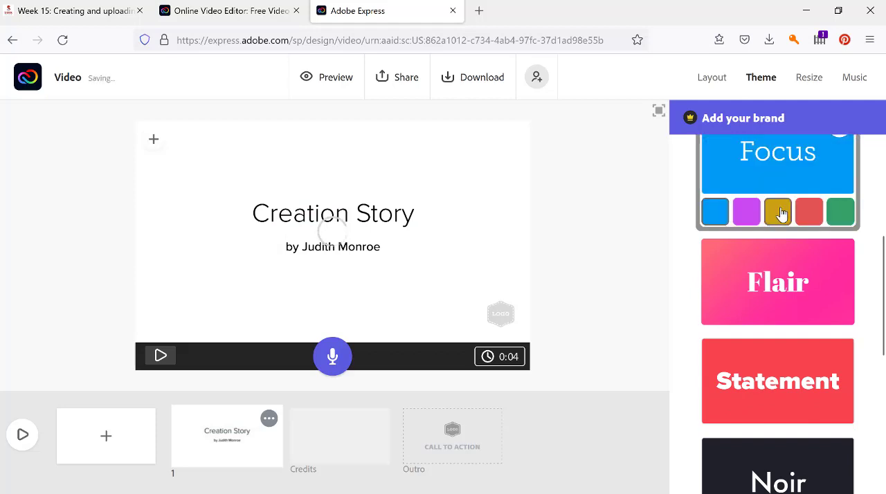
left_click(776, 211)
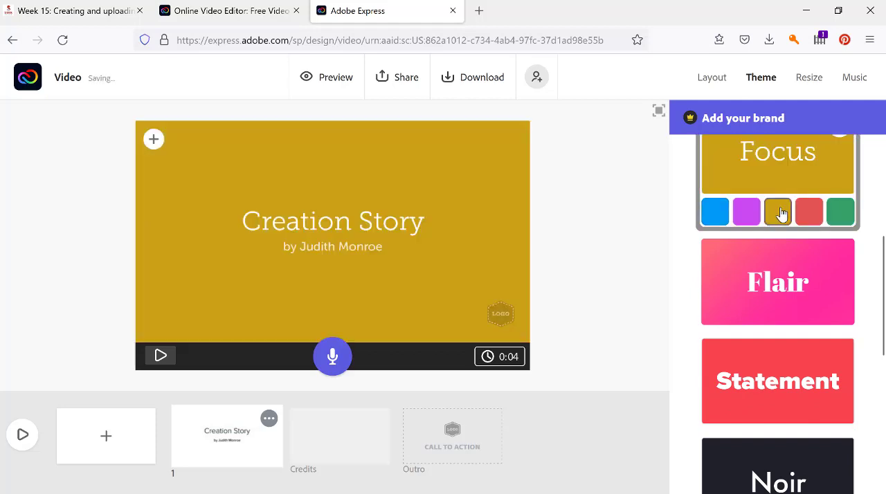
left_click(777, 211)
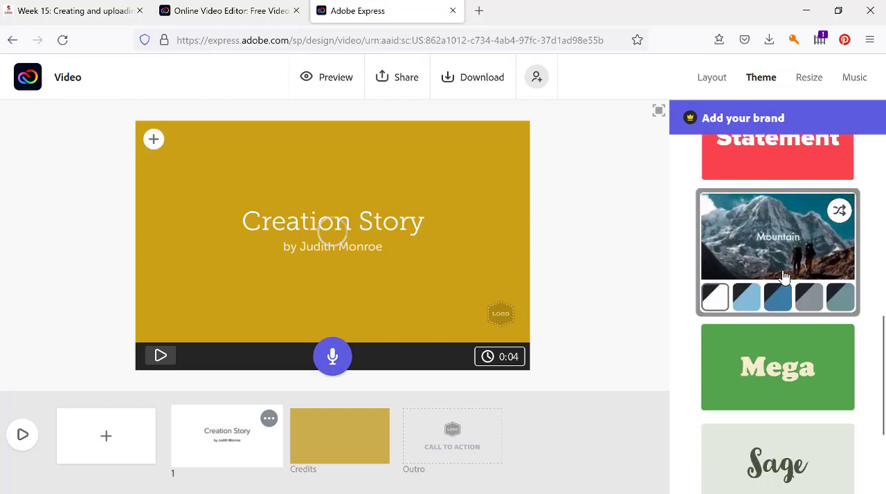
left_click(777, 235)
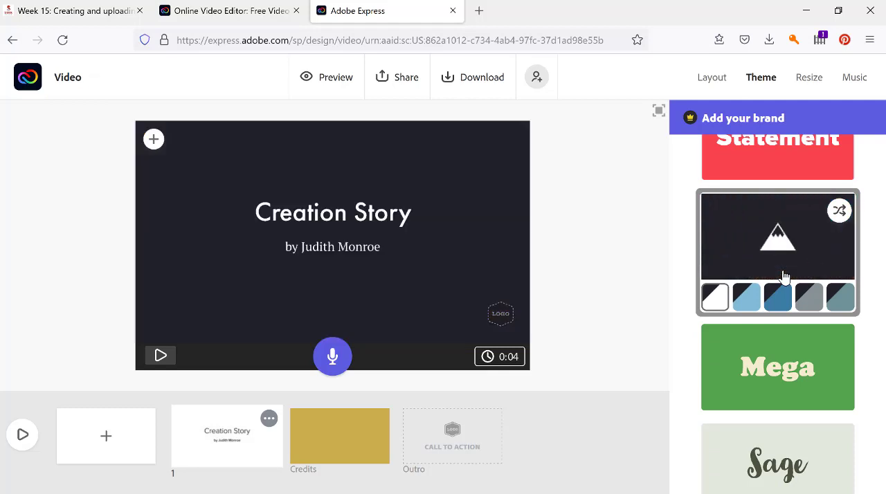
left_click(777, 236)
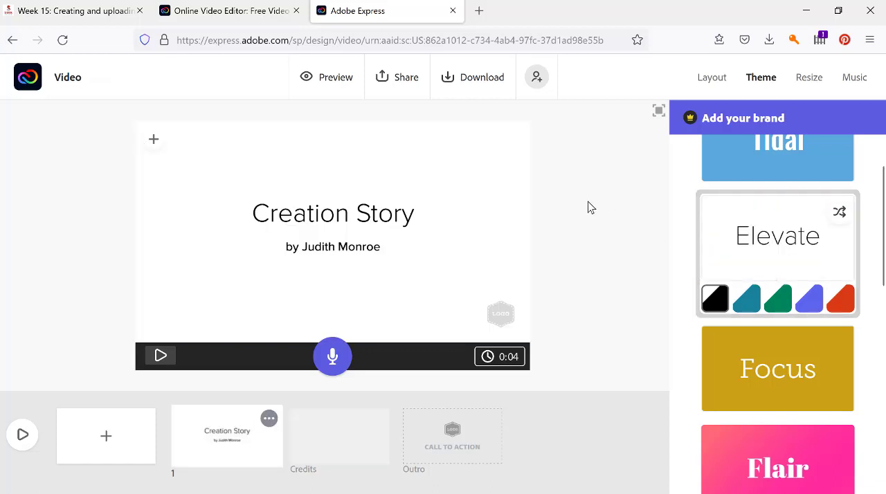
mouse_move(605, 189)
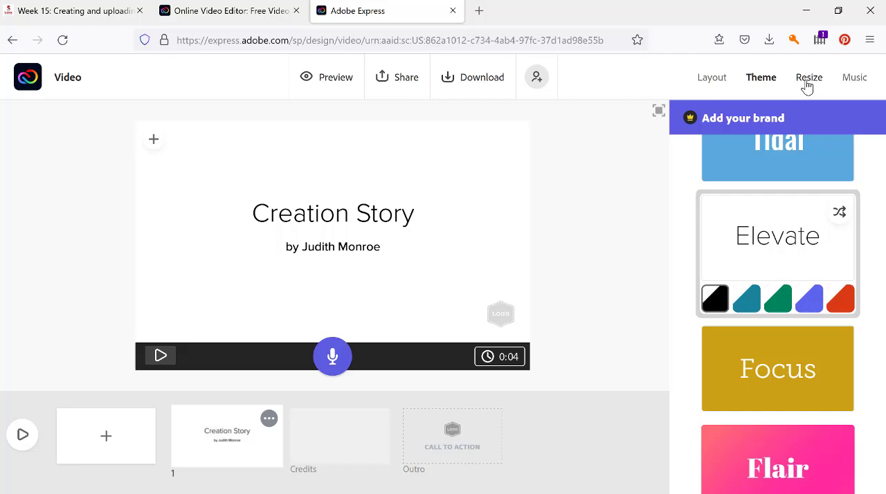
Show the Resize options offering Widescreen and Square formats
left_click(808, 77)
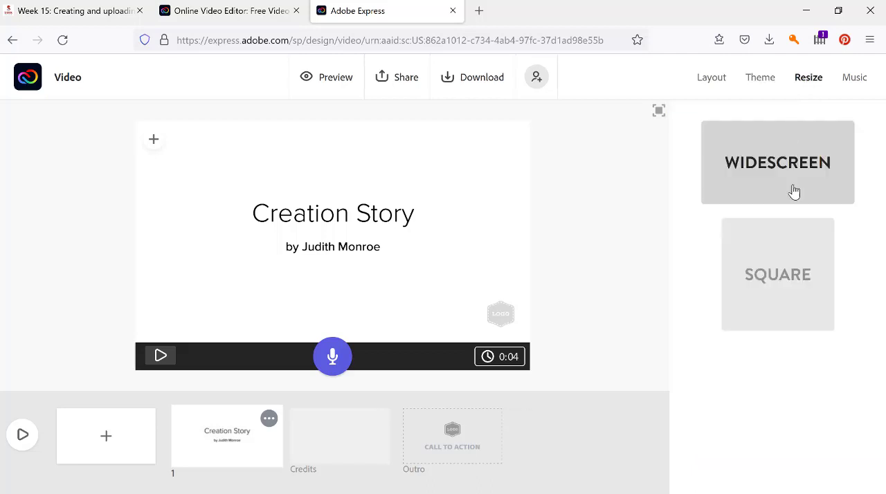
mouse_move(783, 165)
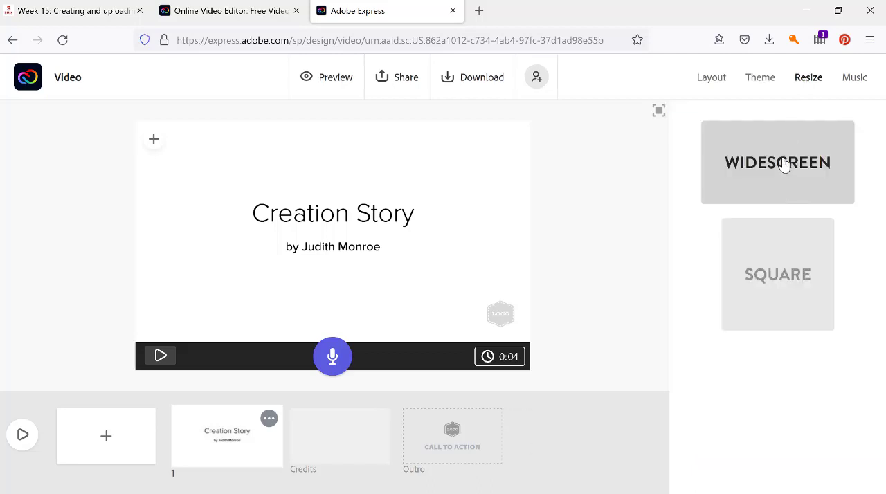
mouse_move(612, 231)
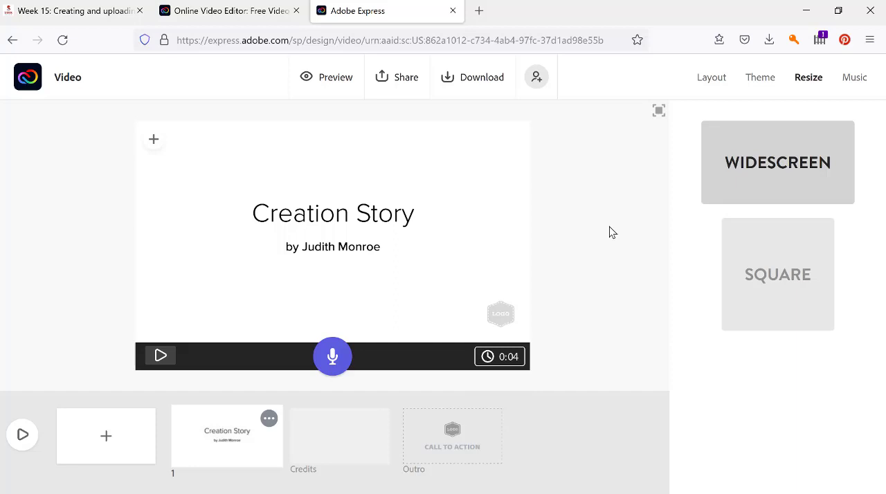
mouse_move(854, 77)
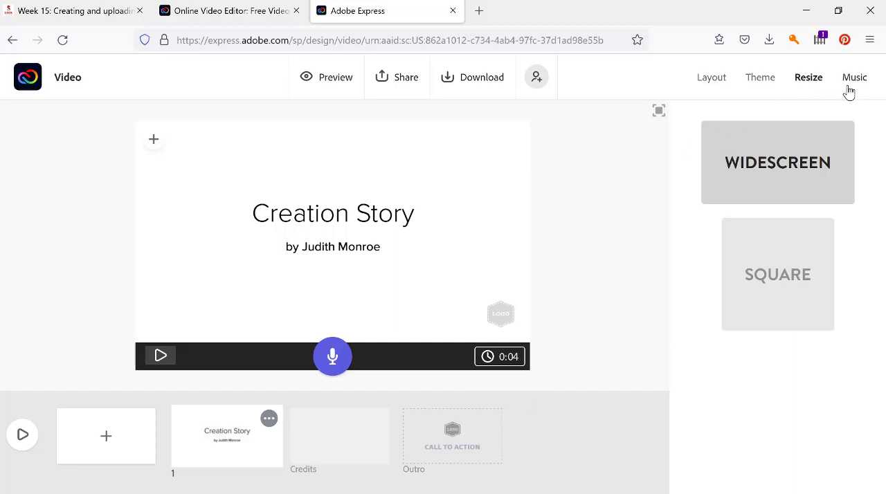
mouse_move(580, 207)
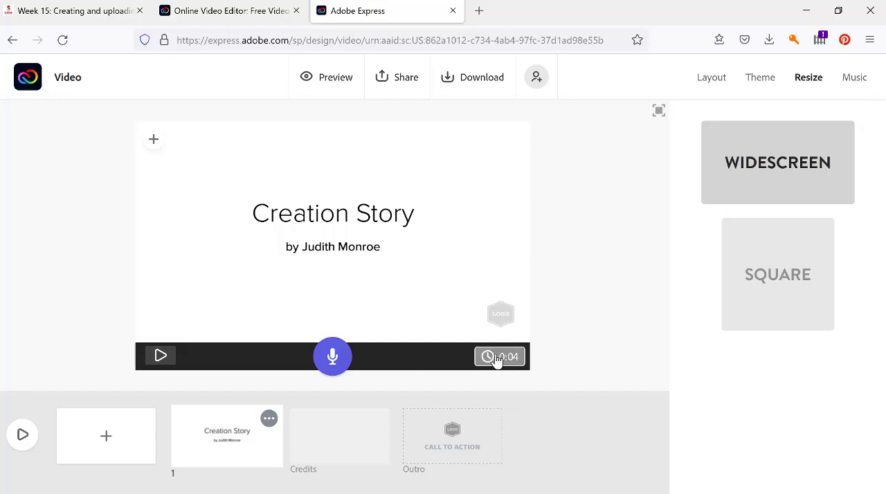
mouse_move(784, 152)
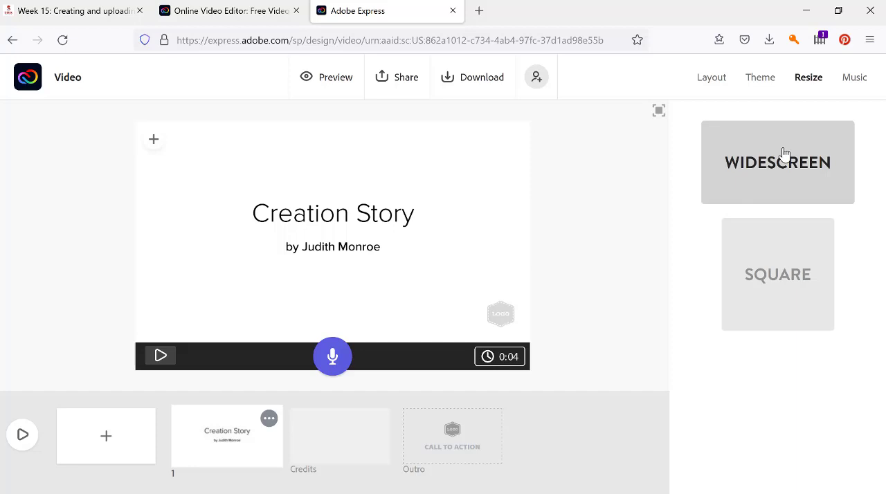
mouse_move(711, 77)
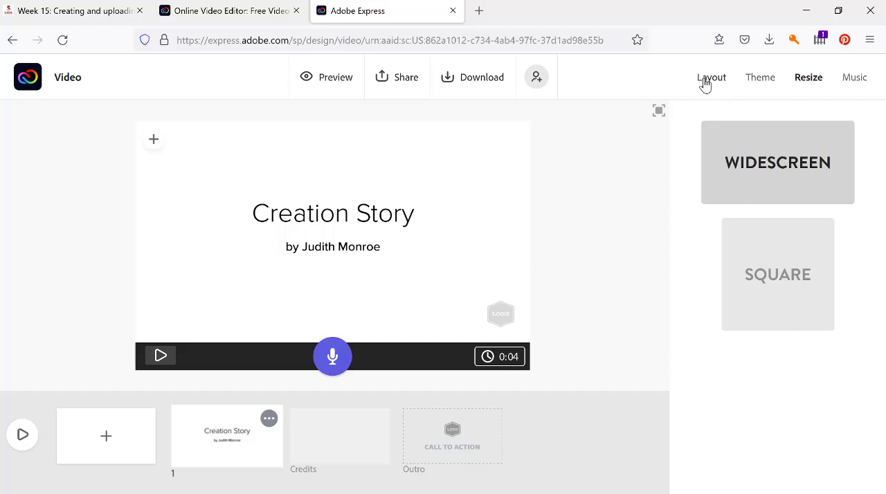
Lengthen the title slide's duration from 0:04 to 0:09
left_click(711, 77)
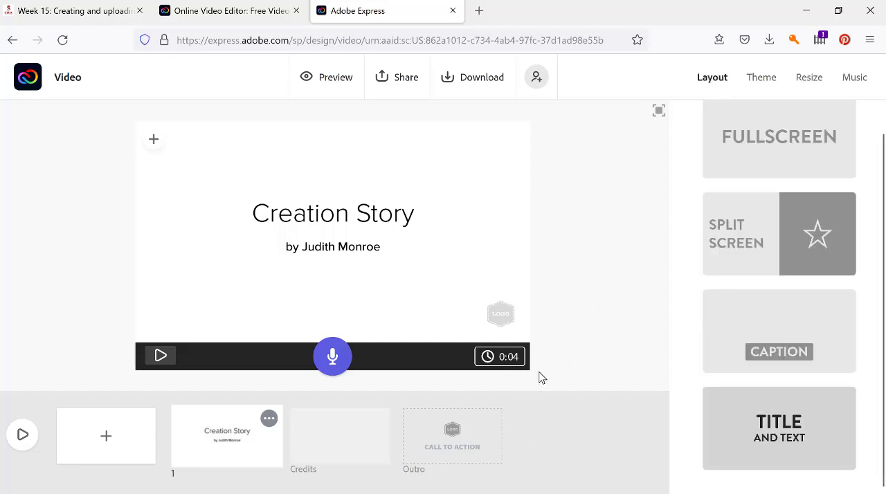
left_click(487, 356)
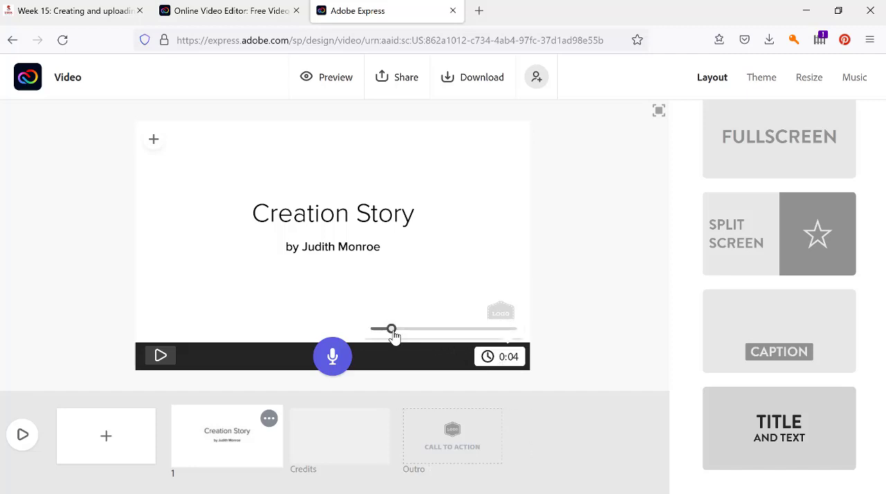
left_click_drag(391, 329, 415, 328)
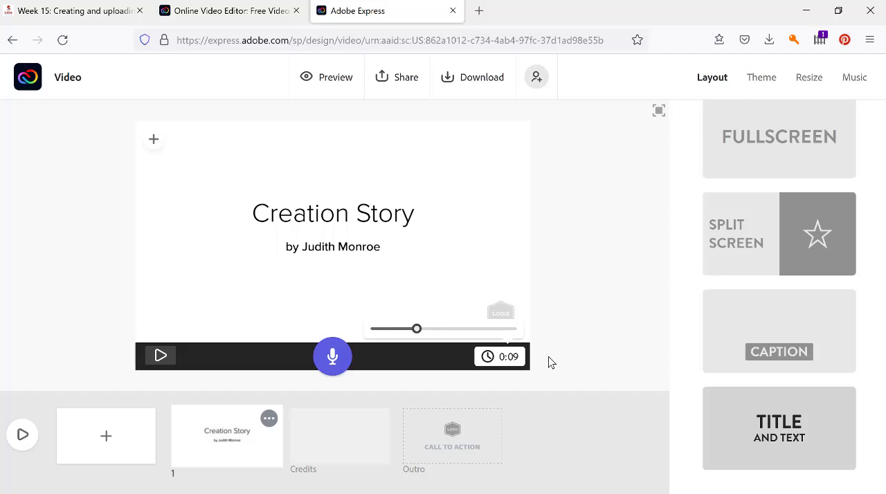
mouse_move(570, 353)
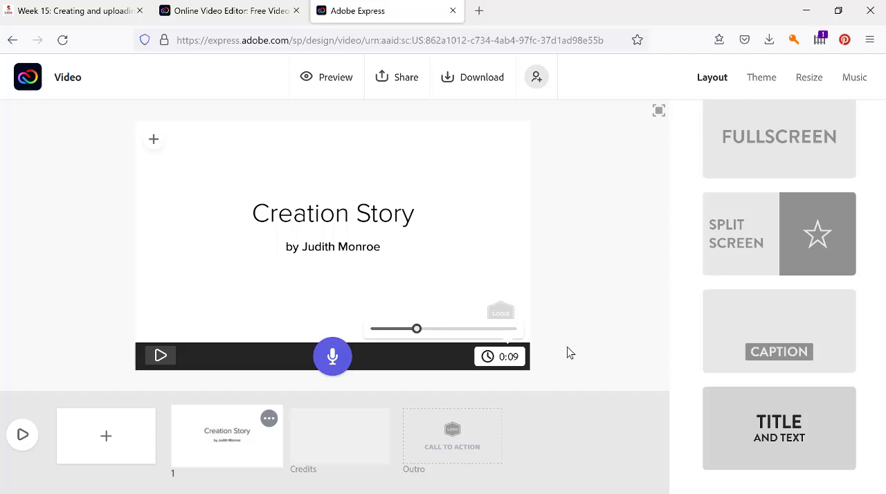
mouse_move(365, 415)
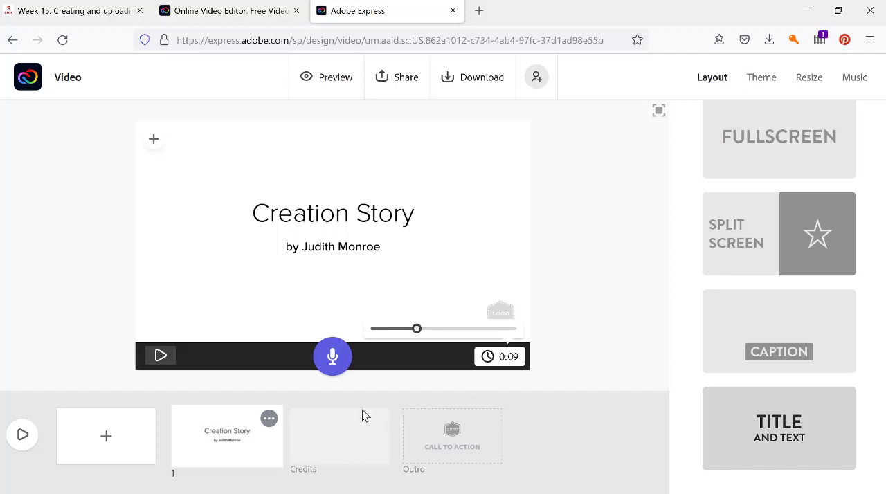
mouse_move(250, 486)
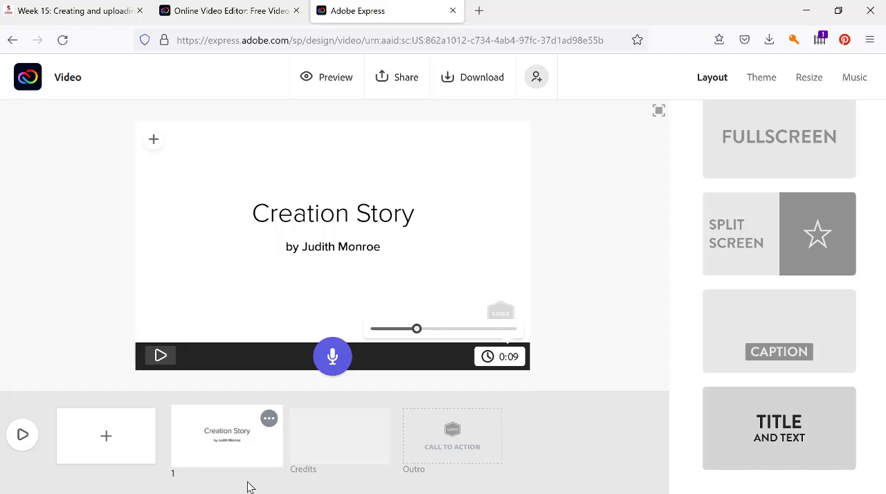
mouse_move(101, 436)
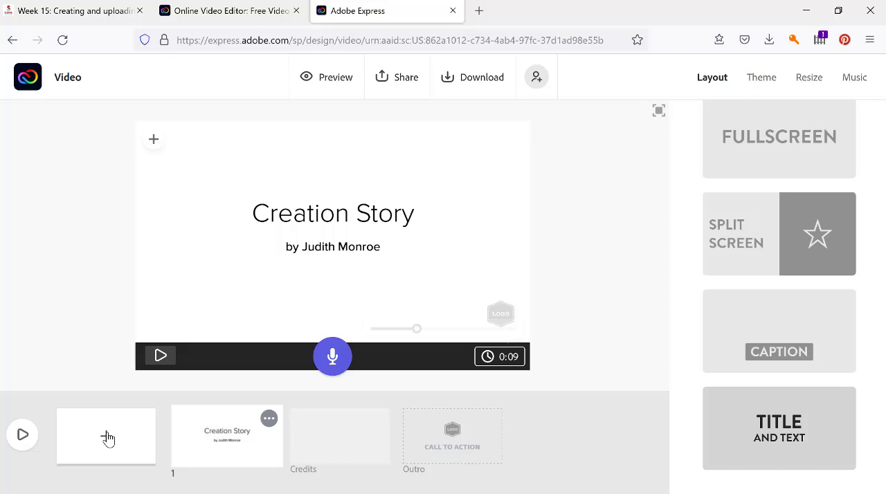
Add slide 2 holding the uploaded photo 01_2018-05-28 14.05.54 of the fly collage
left_click(106, 435)
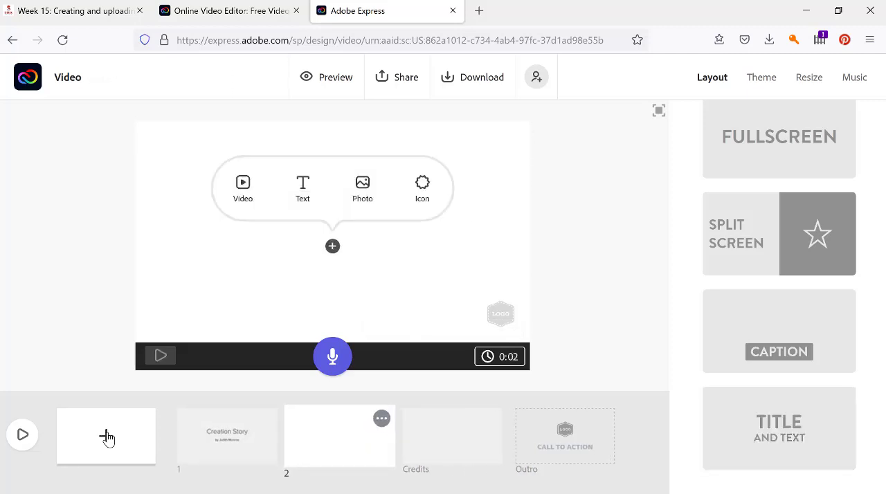
mouse_move(332, 267)
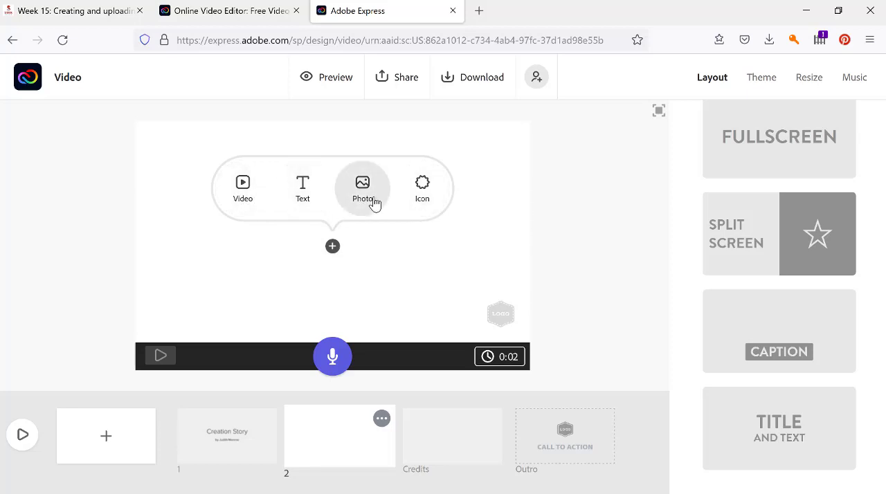
left_click(361, 188)
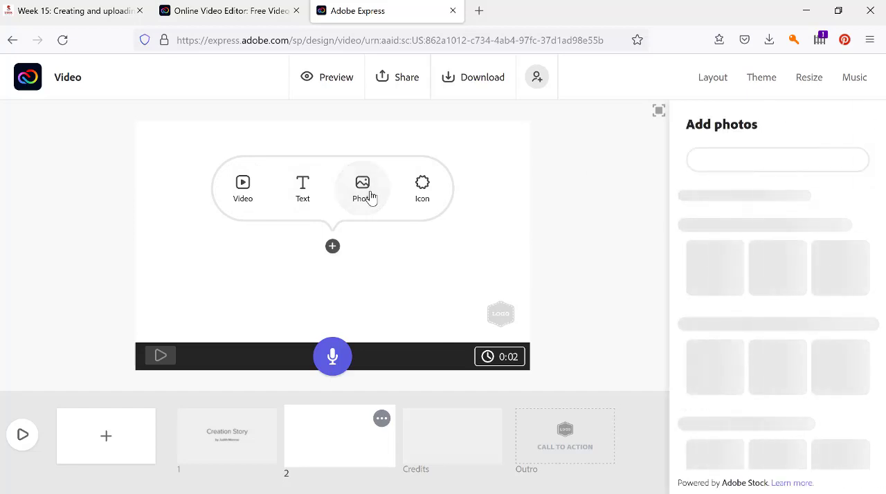
left_click(362, 188)
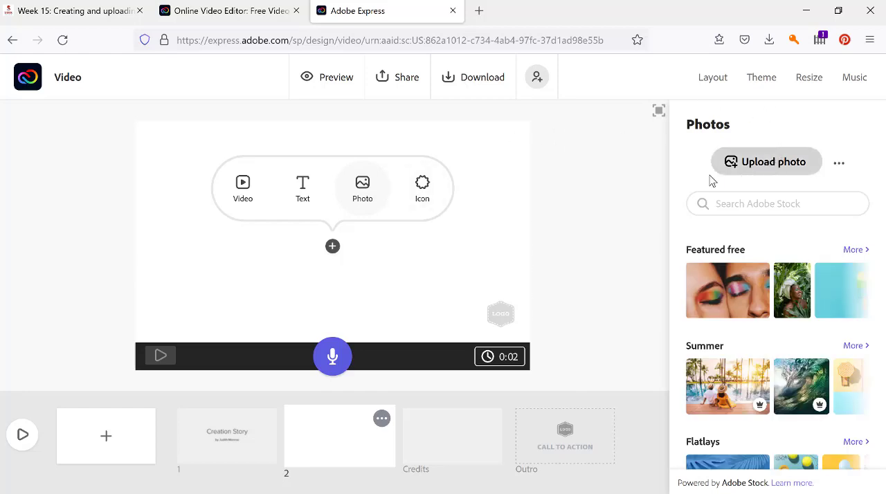
mouse_move(766, 162)
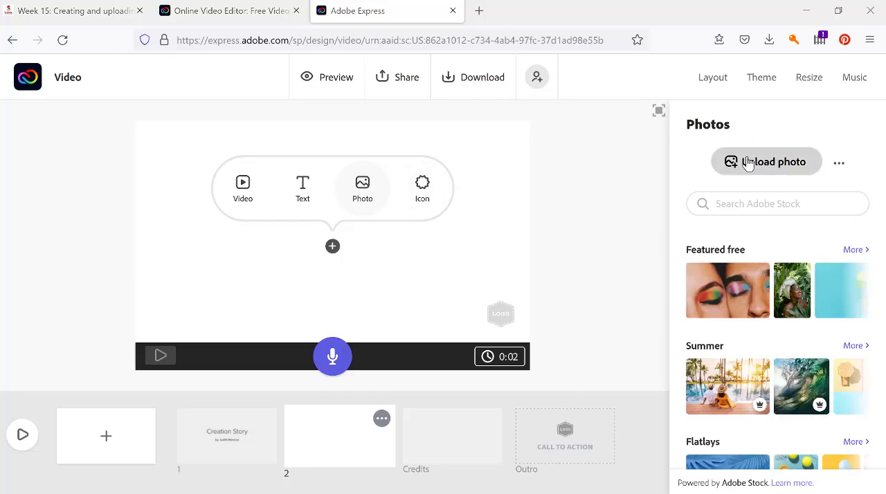
left_click(766, 161)
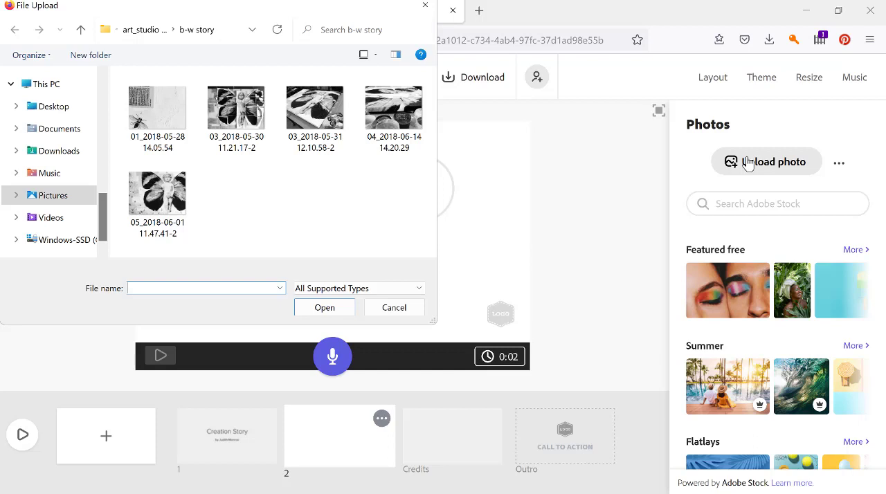
left_click(157, 107)
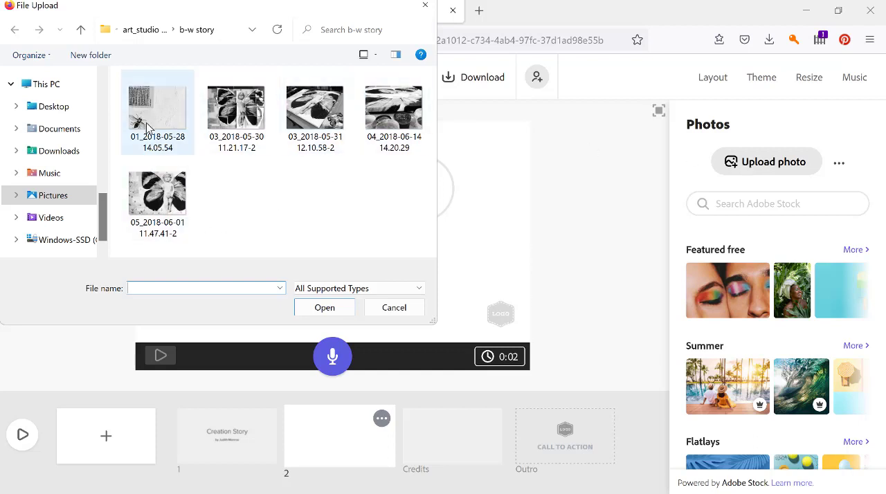
mouse_move(147, 121)
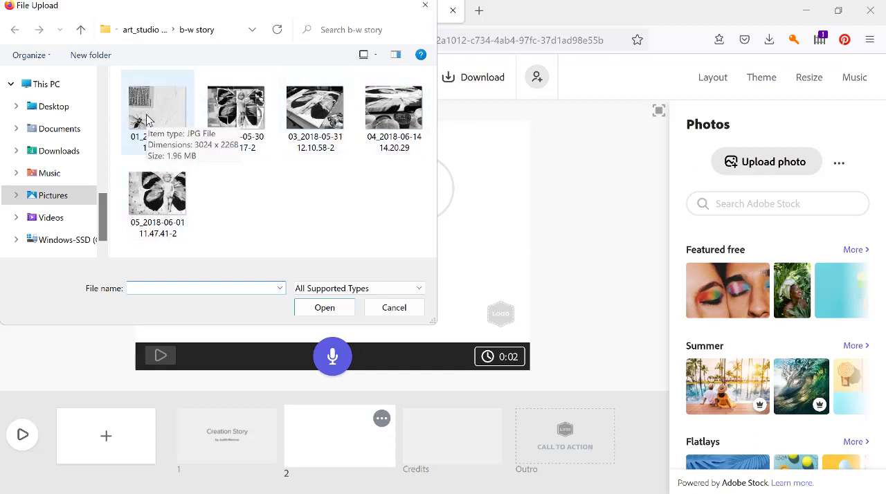
left_click(394, 307)
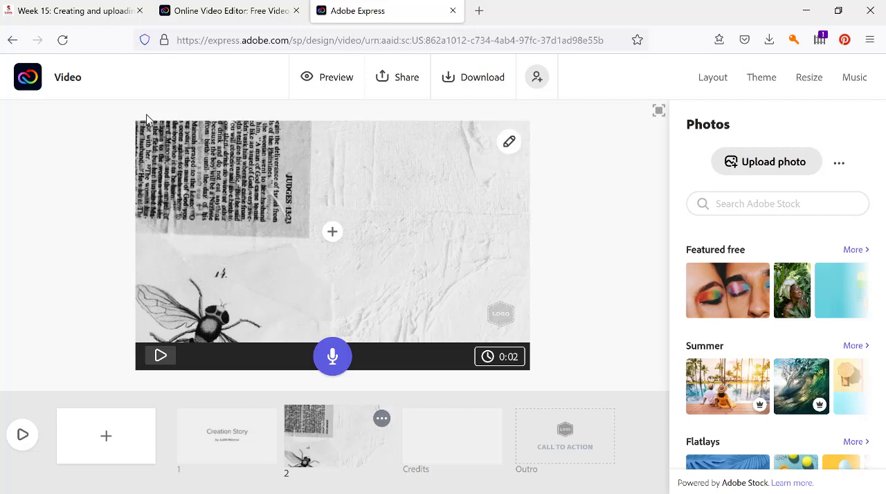
mouse_move(339, 171)
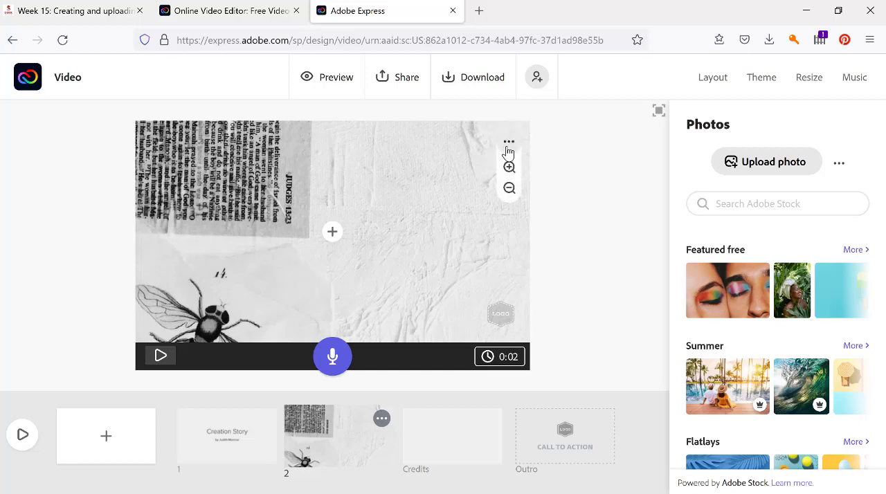
mouse_move(509, 189)
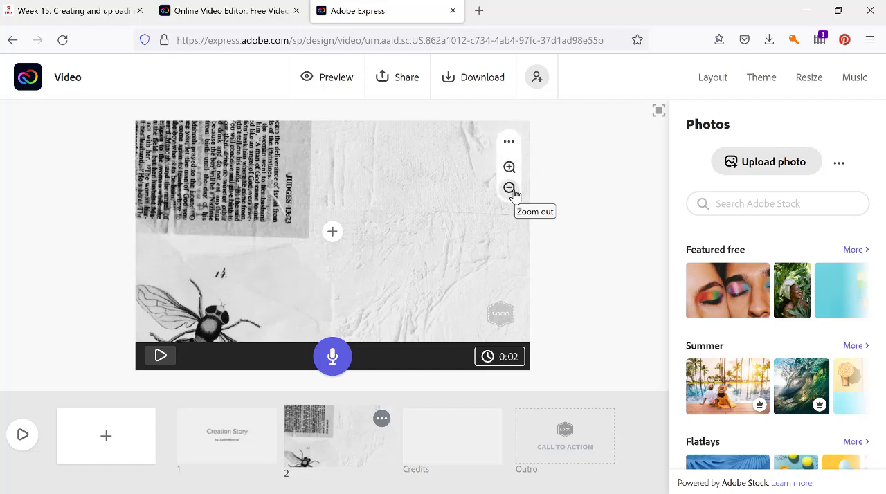
Zoom the fly photo out to fit slide 2 and adjust the slide's duration
left_click(508, 188)
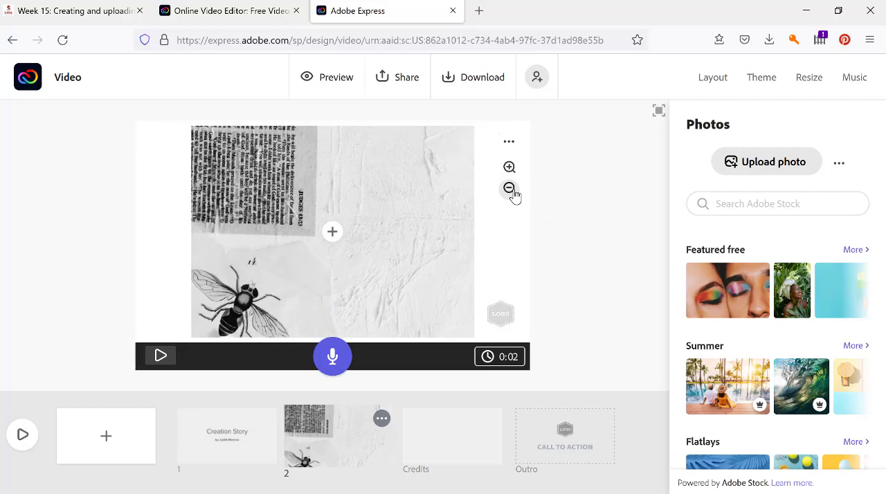
left_click(508, 166)
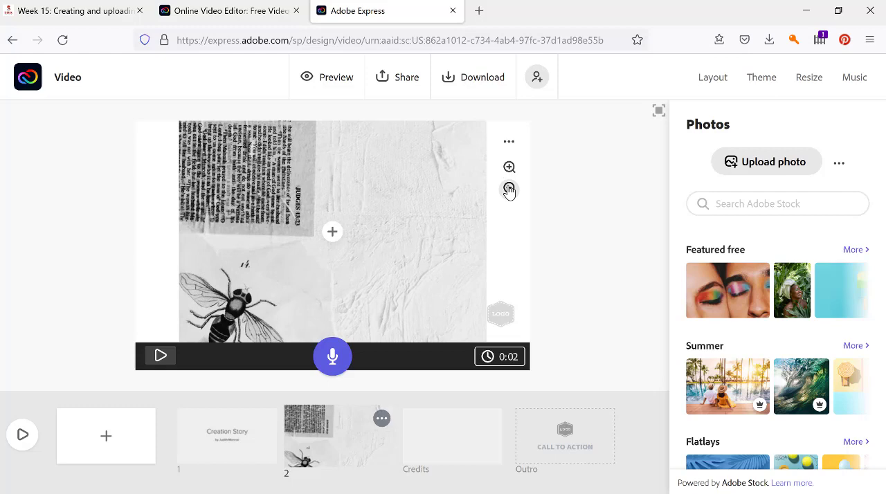
left_click(509, 190)
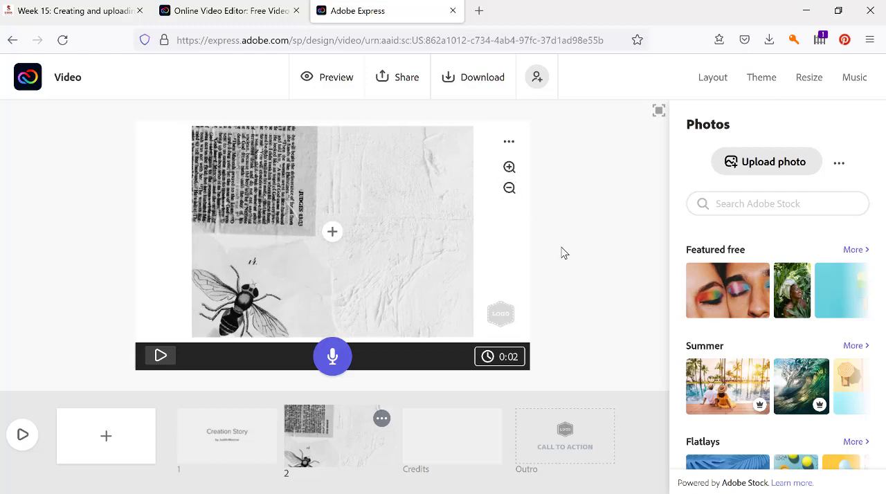
mouse_move(290, 365)
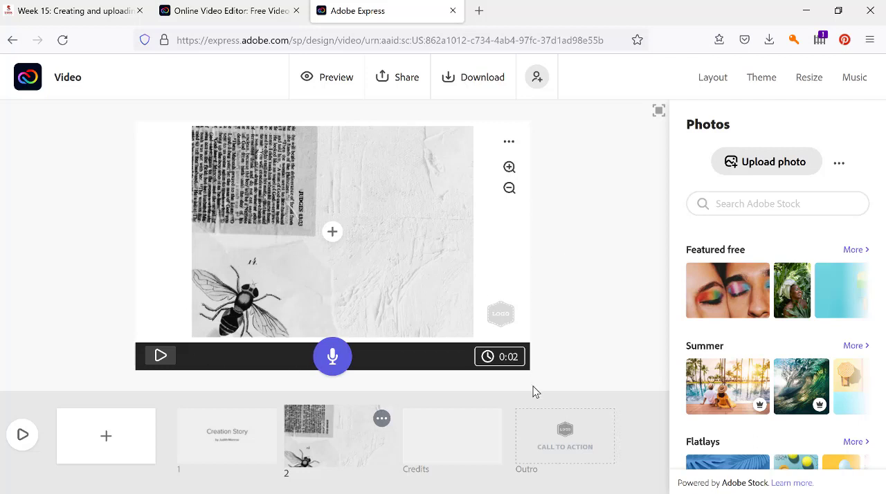
left_click(711, 77)
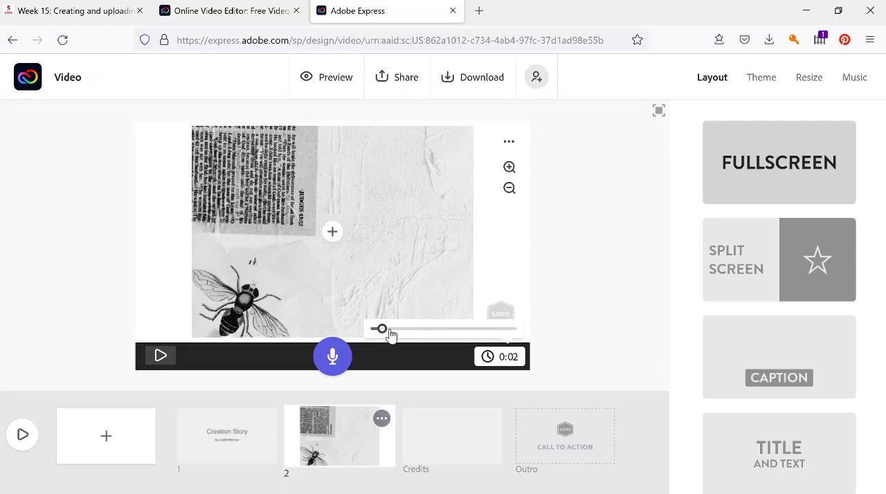
left_click_drag(381, 329, 417, 328)
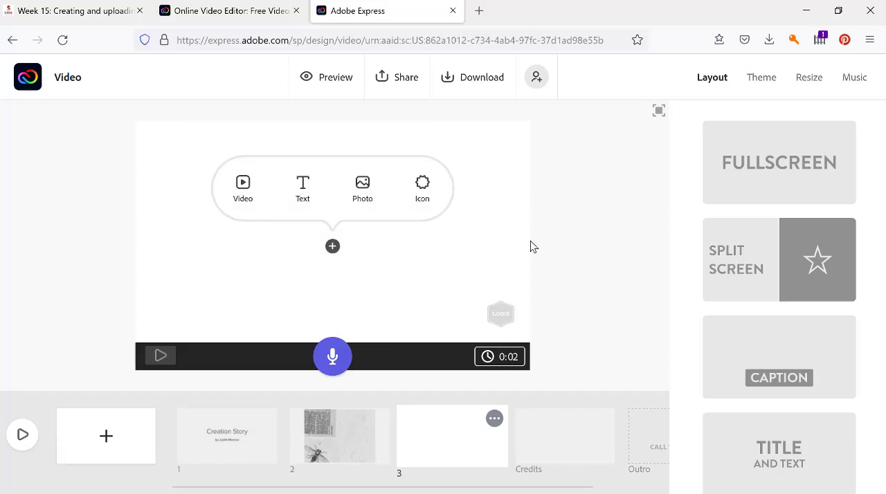
Upload the butterfly collage photo 03_2018-05-30 onto slide 3
left_click(362, 186)
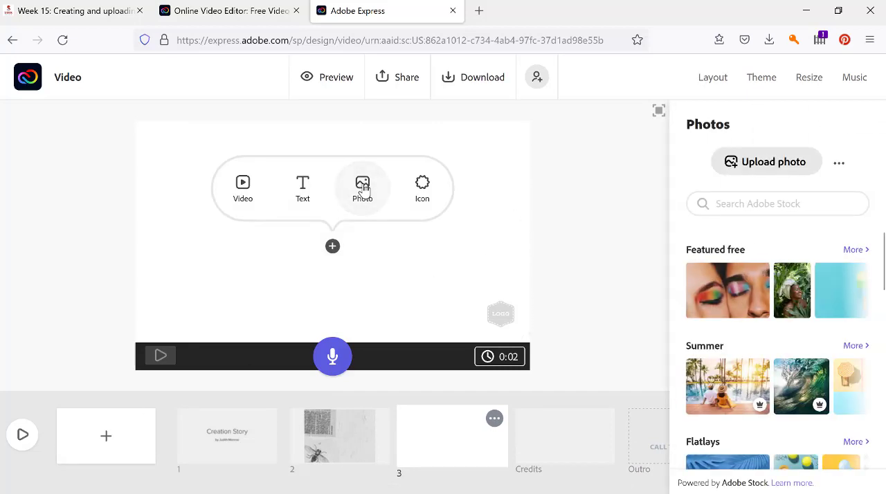
mouse_move(765, 161)
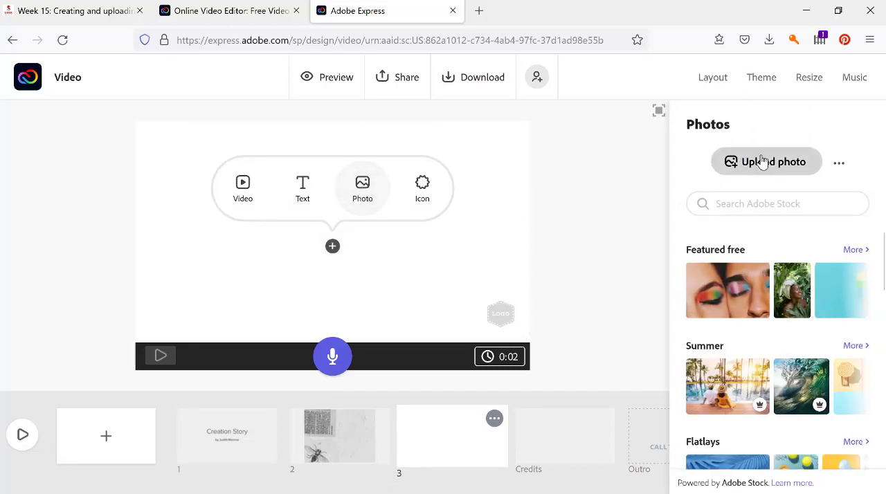
left_click(766, 161)
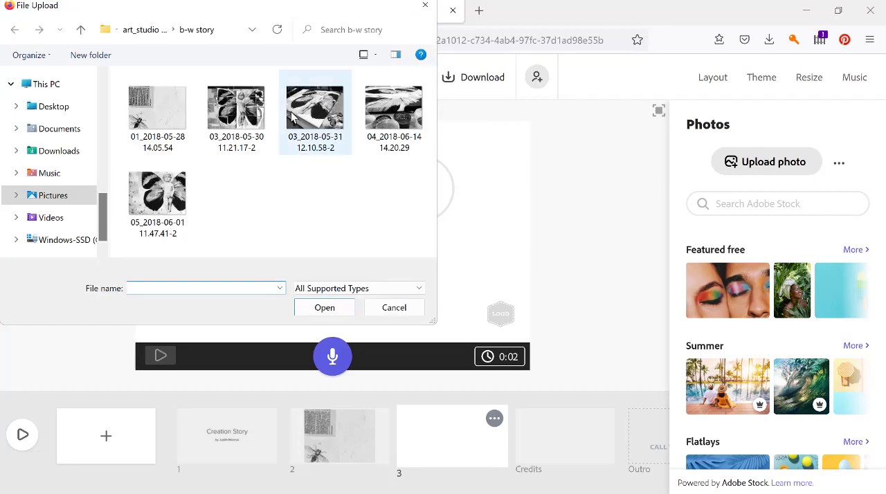
left_click(394, 307)
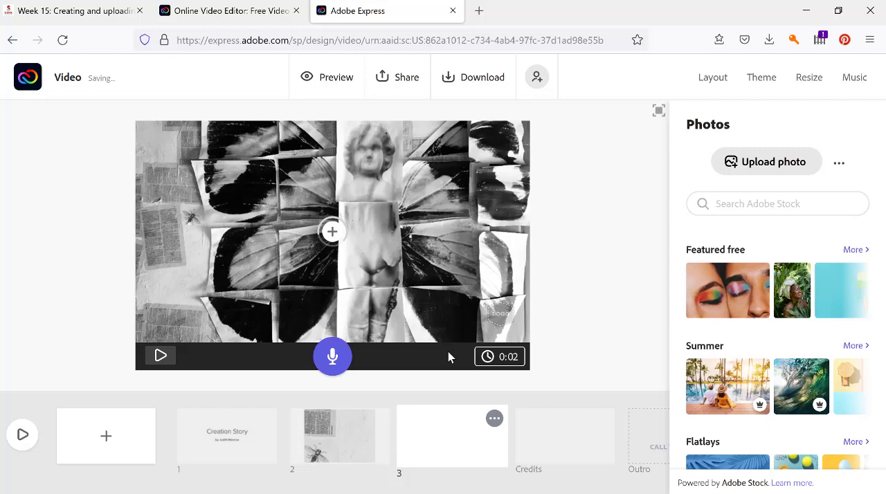
Lengthen slide 3 to about nine seconds and add a blank slide 4
left_click(712, 77)
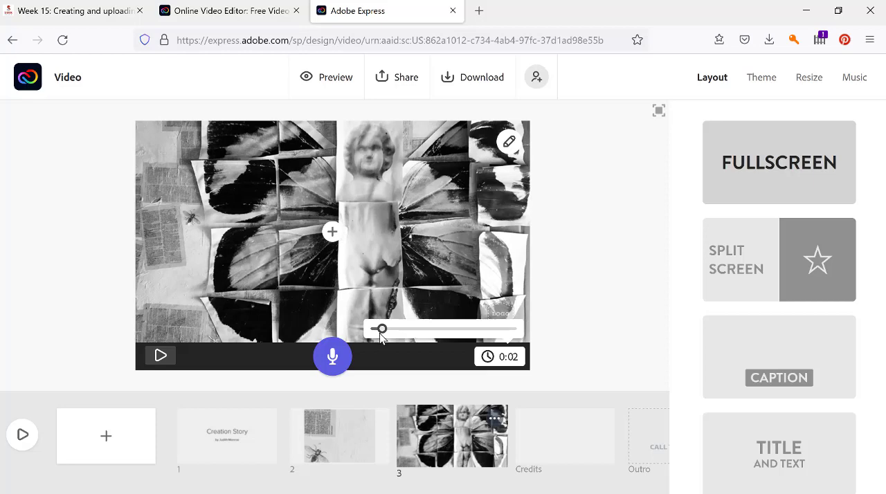
left_click_drag(381, 328, 409, 329)
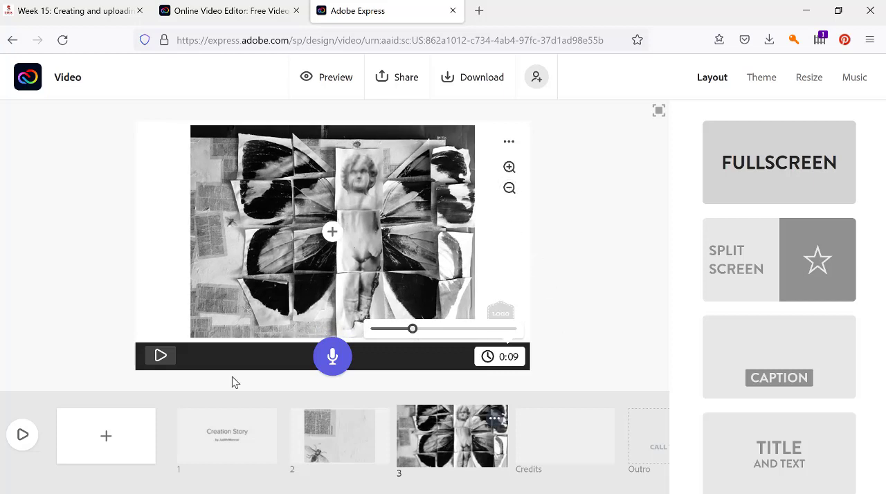
left_click(106, 436)
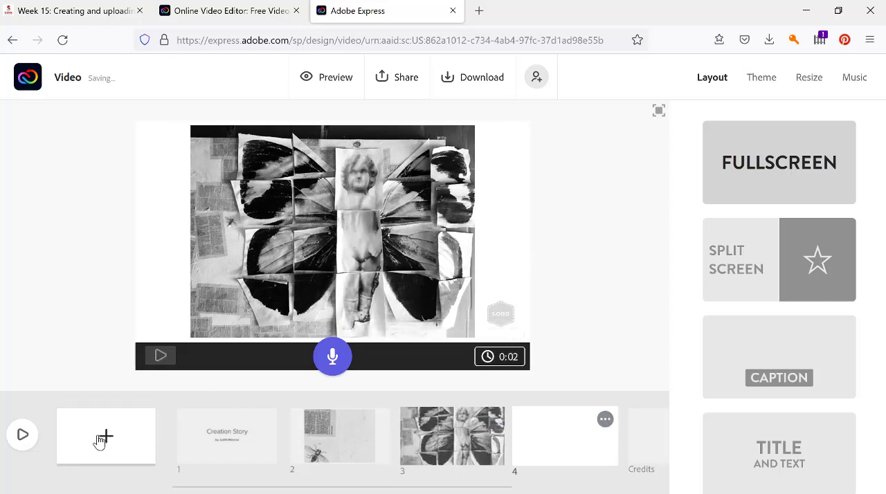
Upload the painted-canvas photo 03_2018-05-31 onto slide 4
left_click(106, 436)
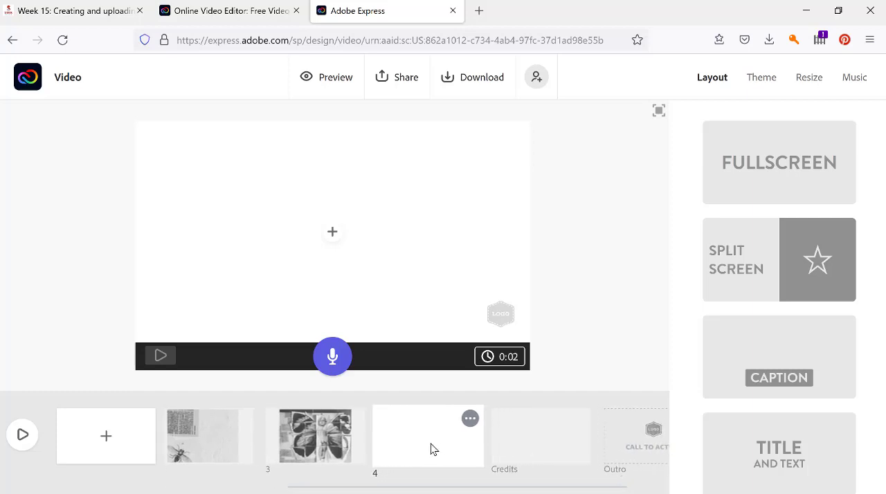
left_click(332, 231)
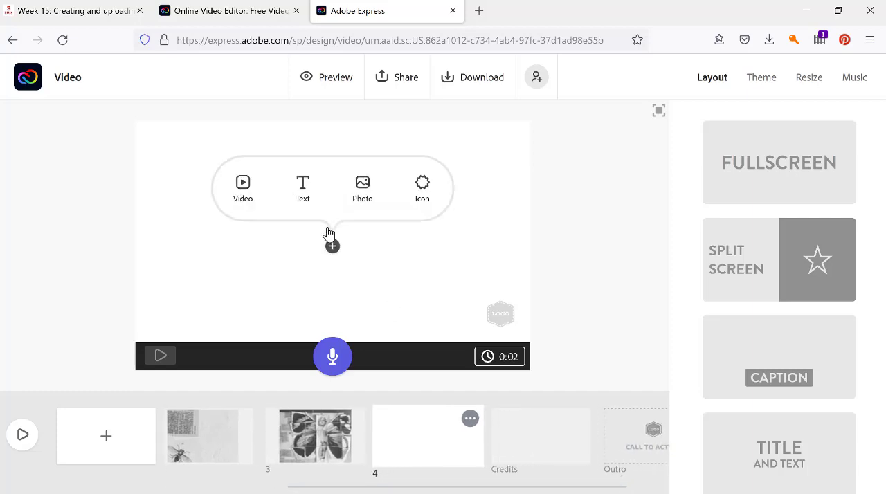
left_click(362, 187)
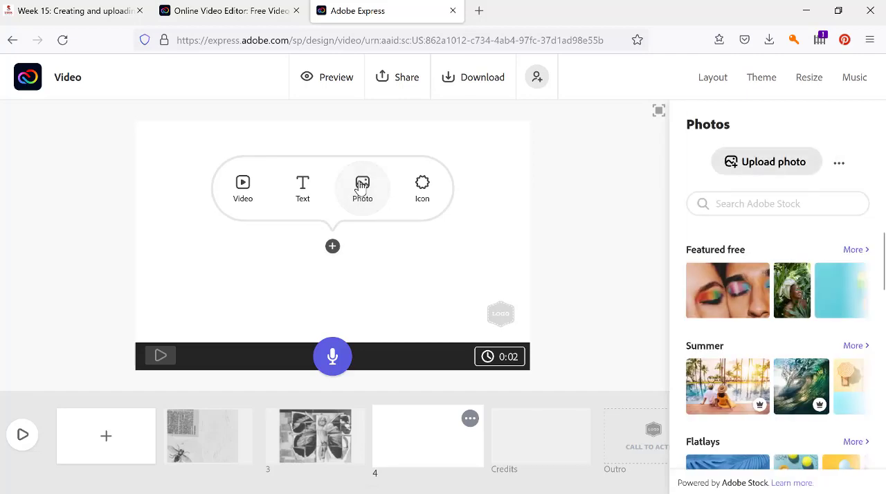
mouse_move(766, 161)
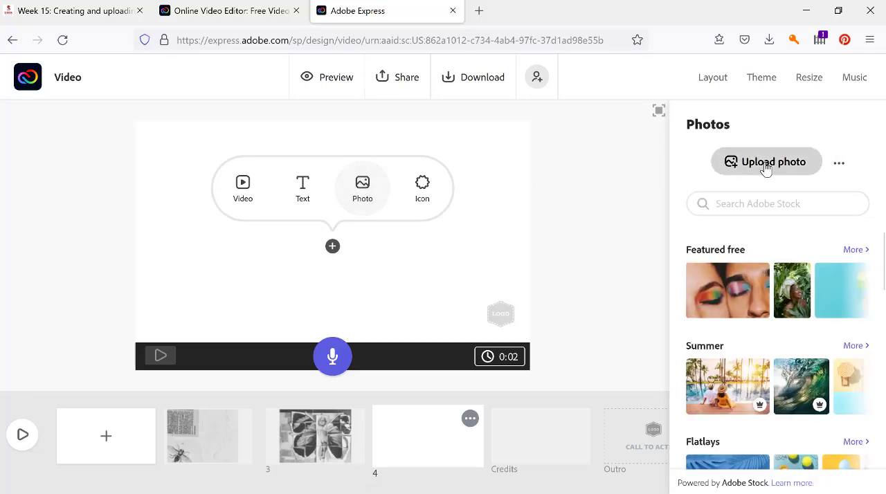
left_click(766, 161)
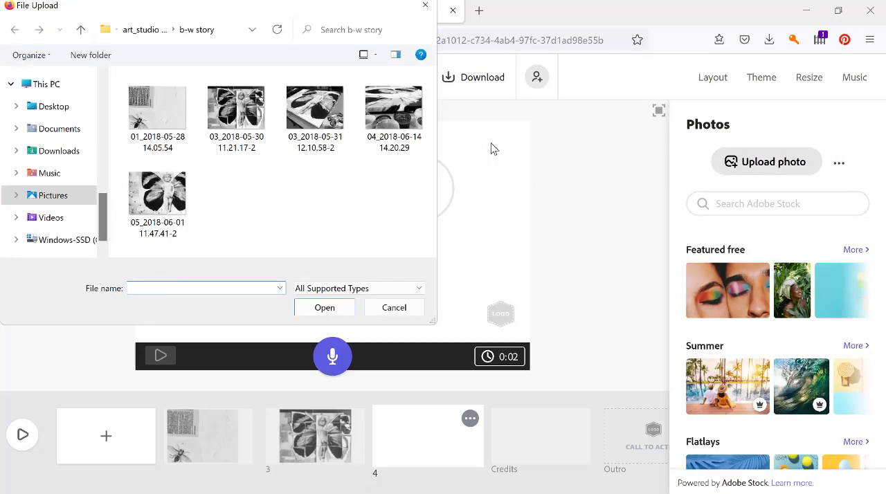
left_click(394, 307)
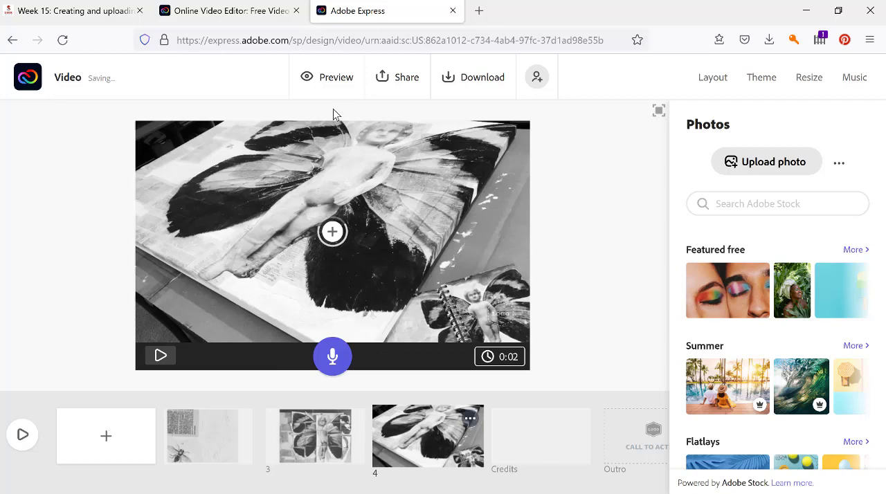
mouse_move(572, 241)
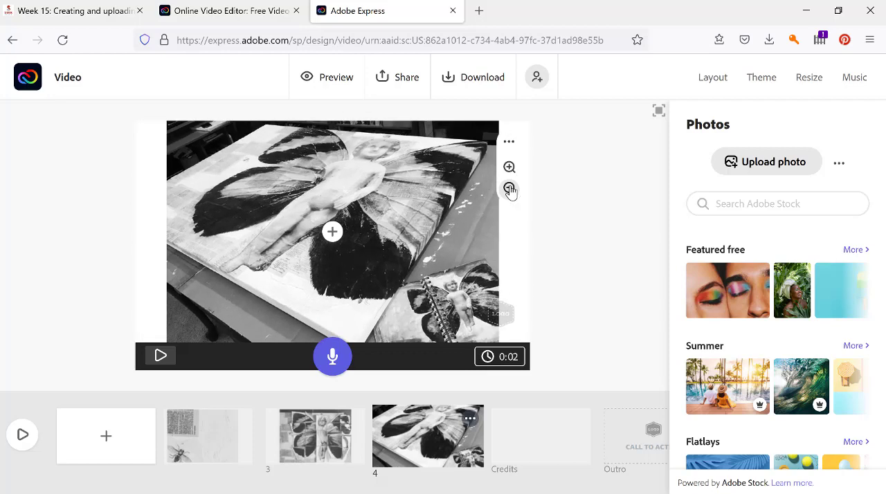
Shrink the canvas photo to fit and lengthen slide 4 to about seven seconds
left_click(508, 188)
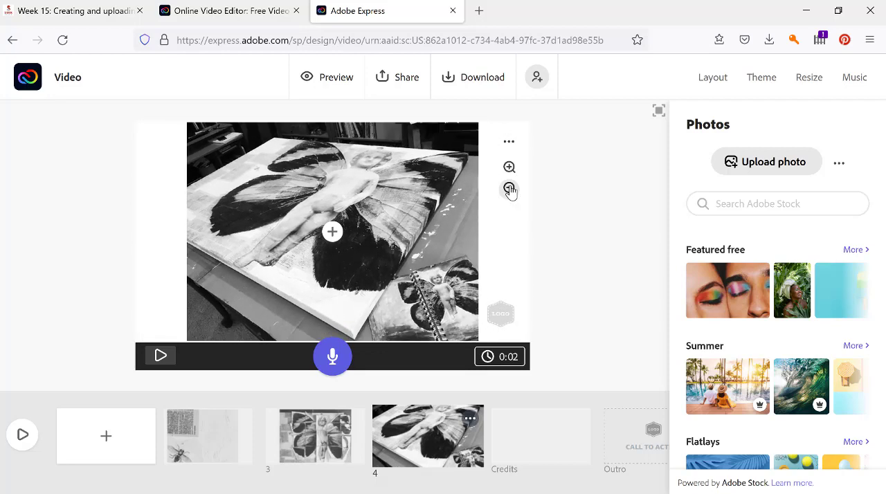
left_click(712, 77)
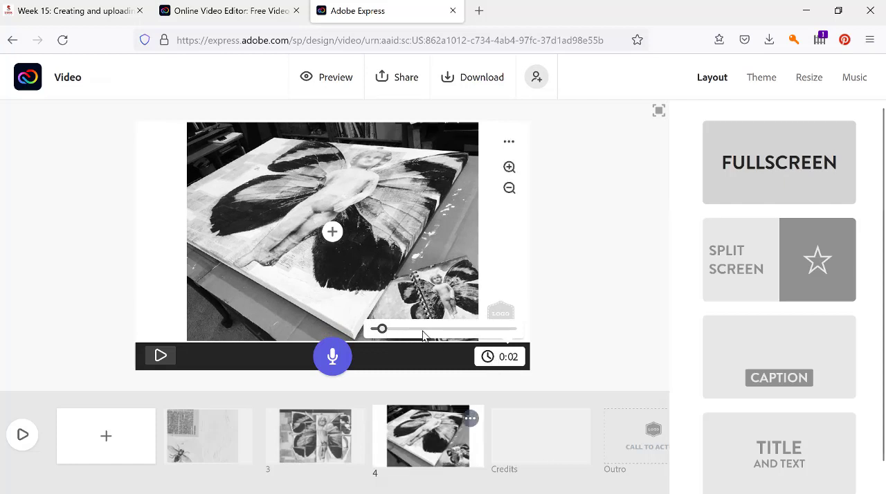
left_click_drag(381, 328, 403, 329)
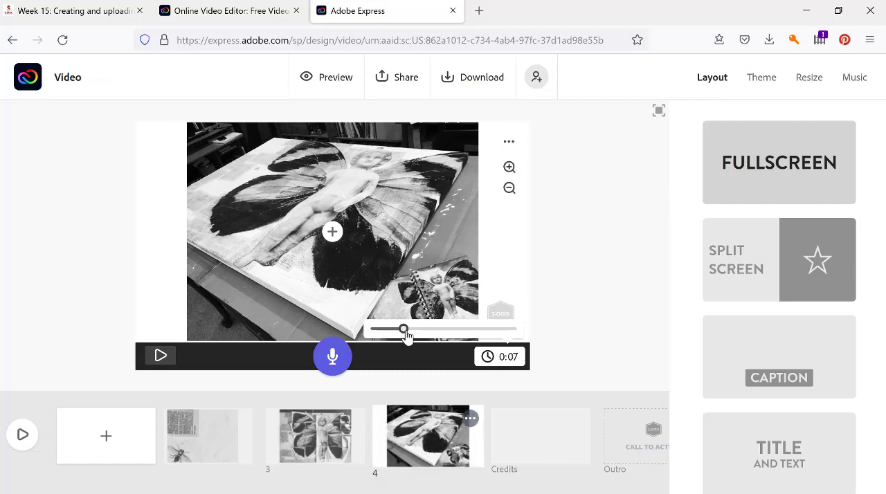
left_click_drag(403, 330, 413, 329)
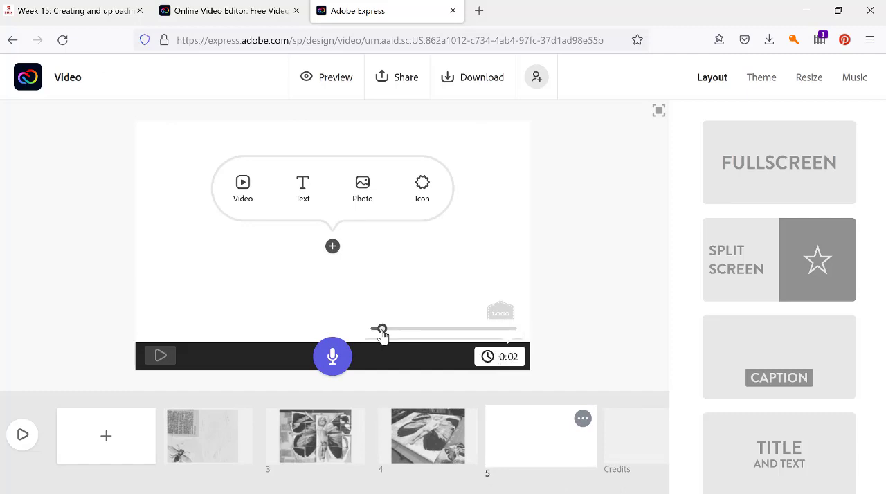
Set slide 5 to 10 seconds and fill it with the fitted 04_2018-06-14 paint-pots photo
left_click_drag(381, 329, 417, 329)
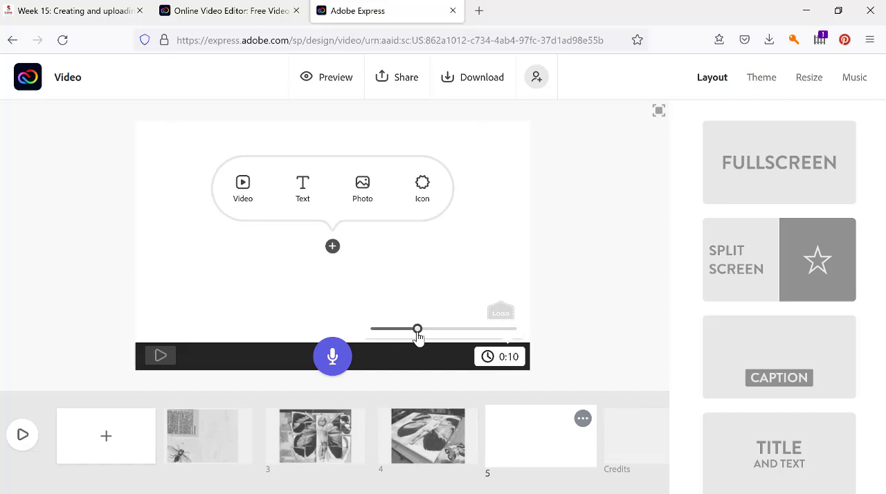
left_click(361, 186)
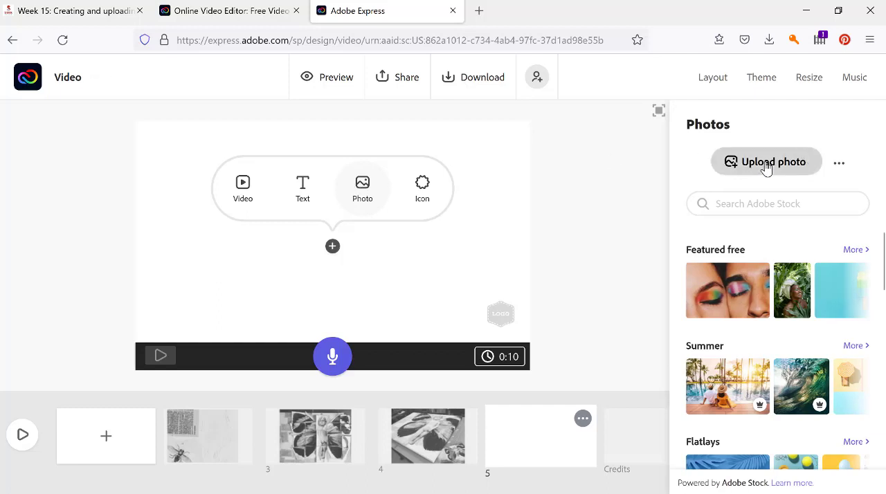
left_click(765, 161)
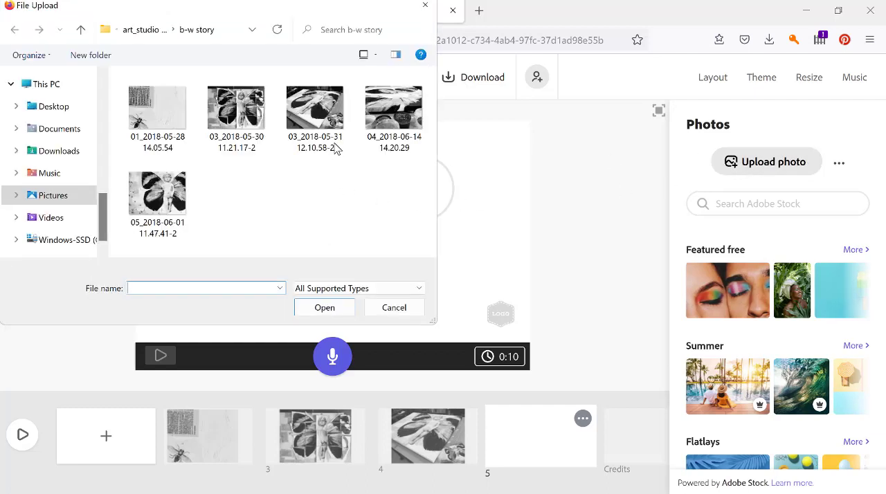
mouse_move(408, 324)
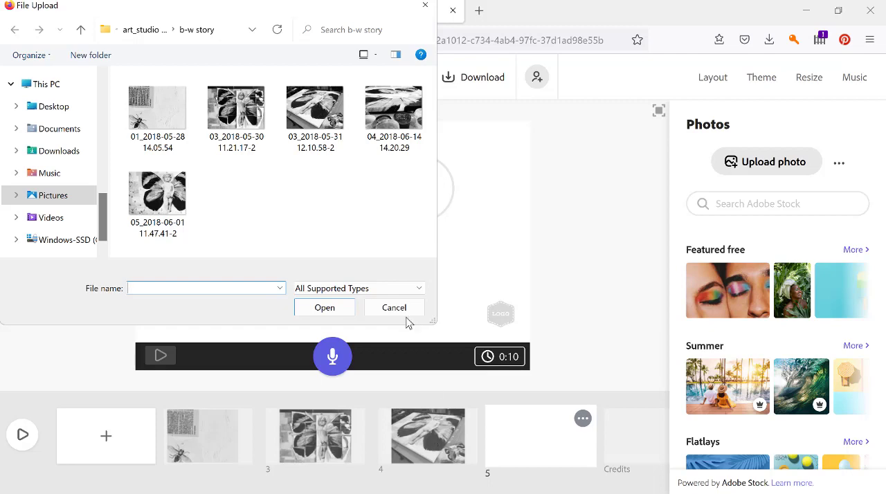
left_click(393, 107)
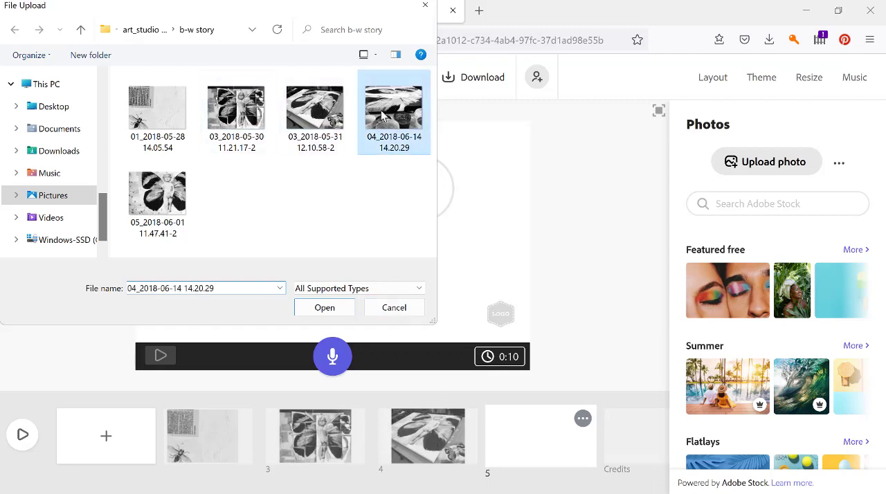
left_click(324, 307)
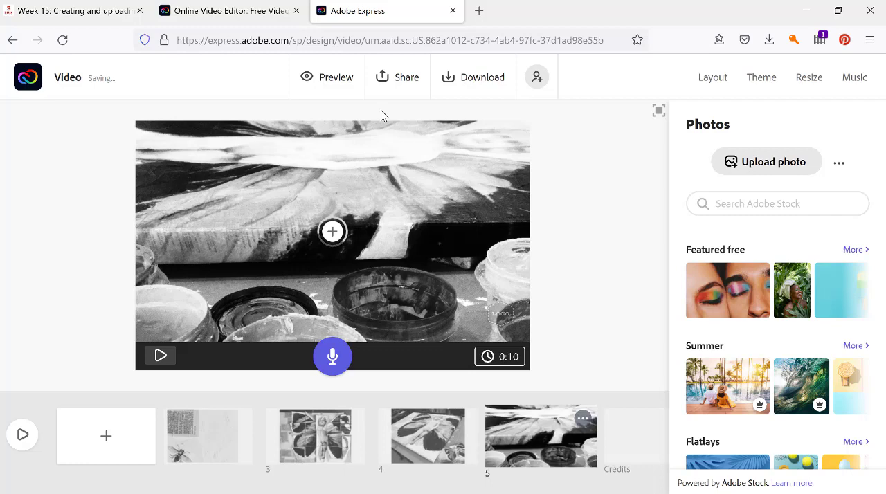
mouse_move(592, 215)
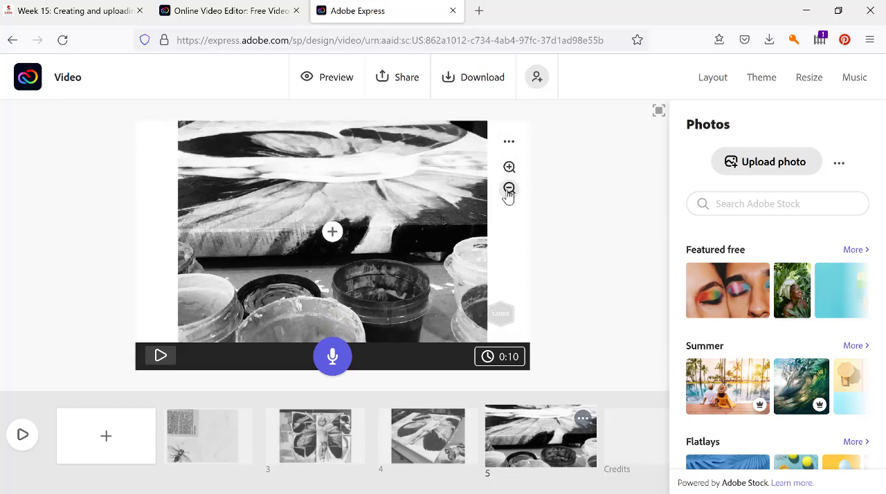
left_click(509, 188)
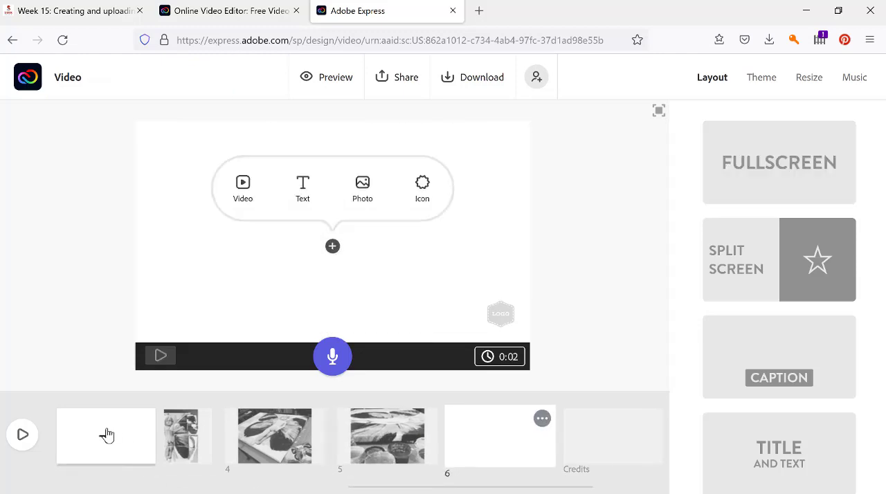
Upload the winged-cherub artwork photo onto slide 6
left_click(362, 186)
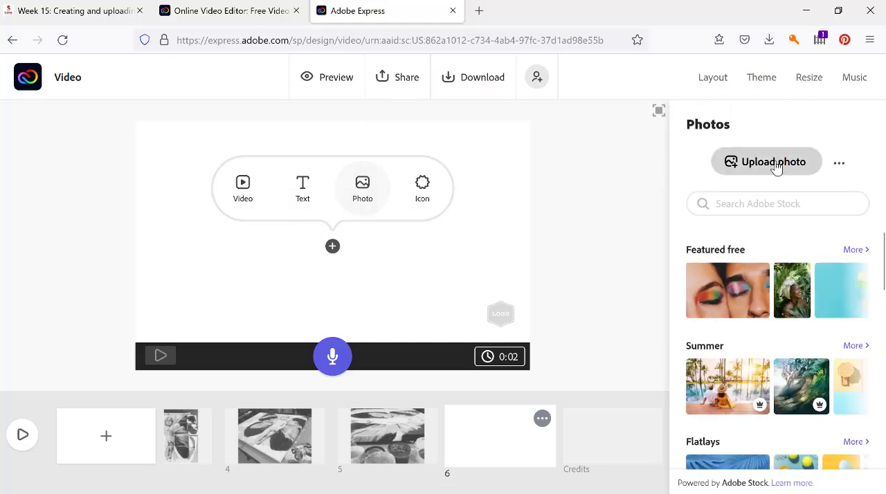
left_click(766, 161)
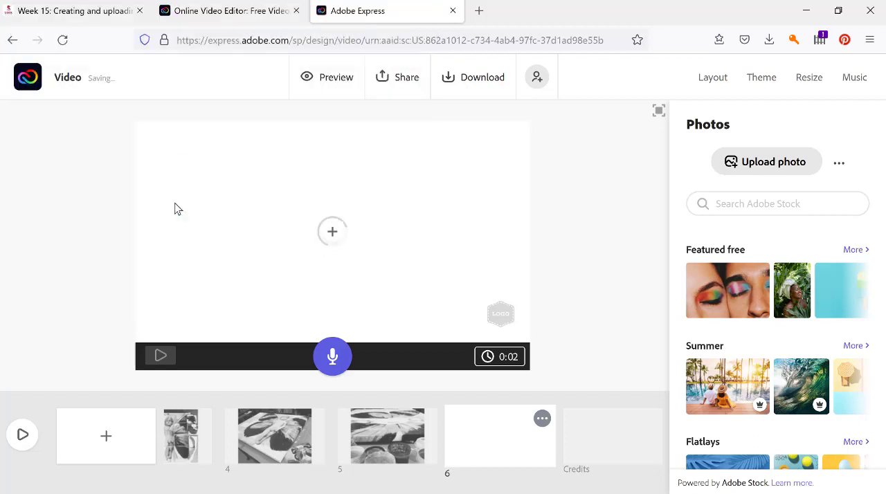
left_click(500, 435)
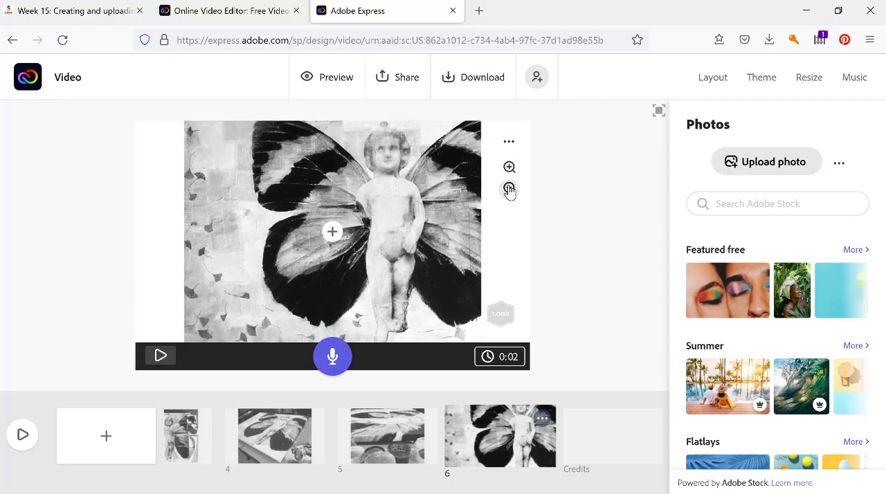
Lengthen the butterfly slide's duration from 2 to 9 seconds
left_click(508, 188)
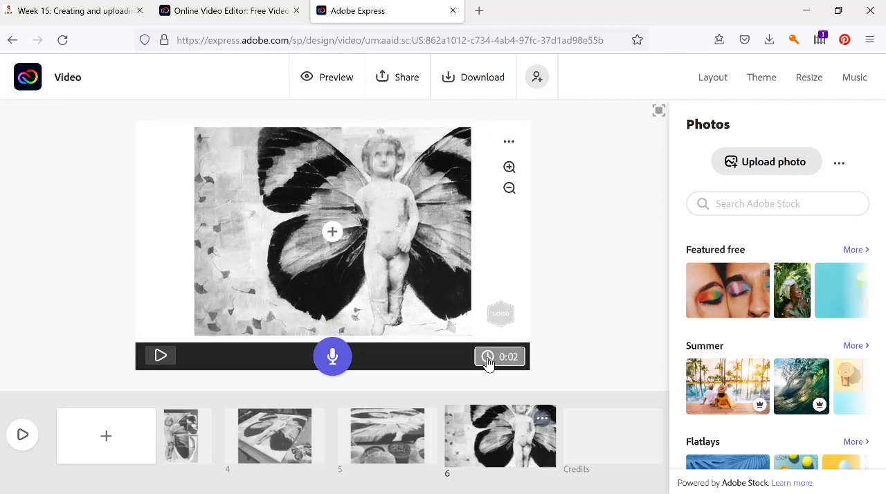
left_click(712, 76)
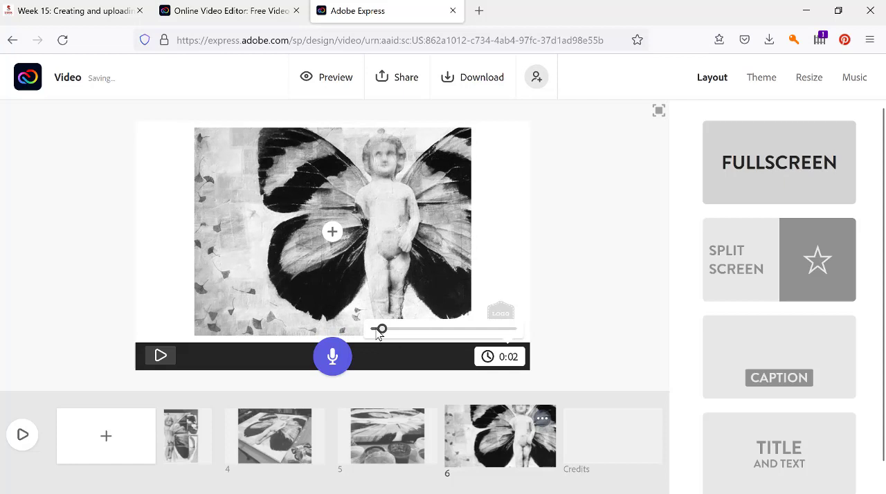
left_click_drag(378, 329, 412, 329)
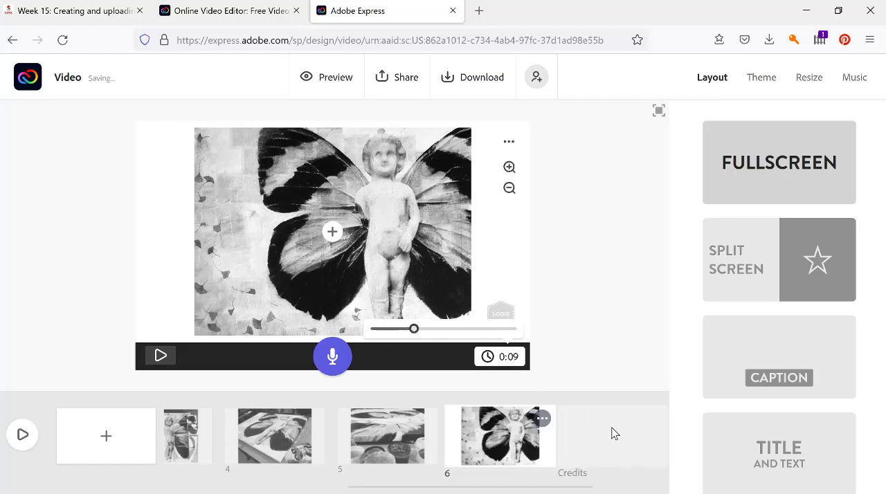
Select the Credits slide and change its headline to 'Creation Story'
left_click(611, 435)
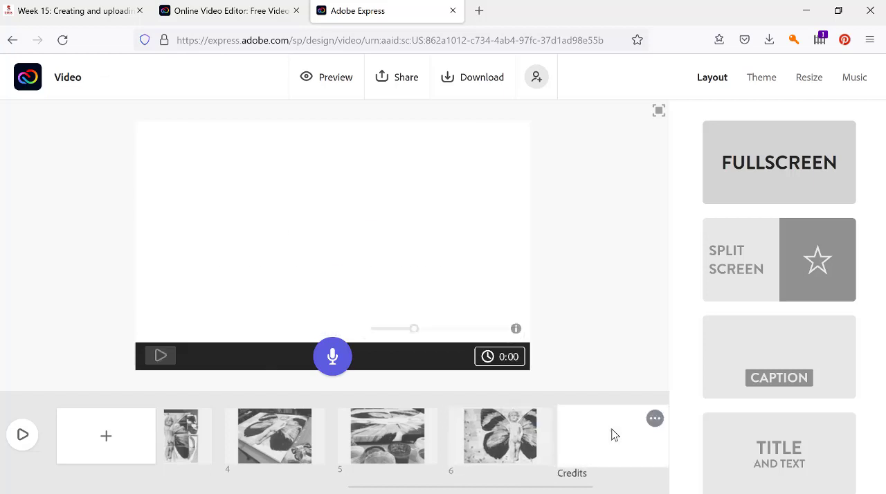
left_click(611, 435)
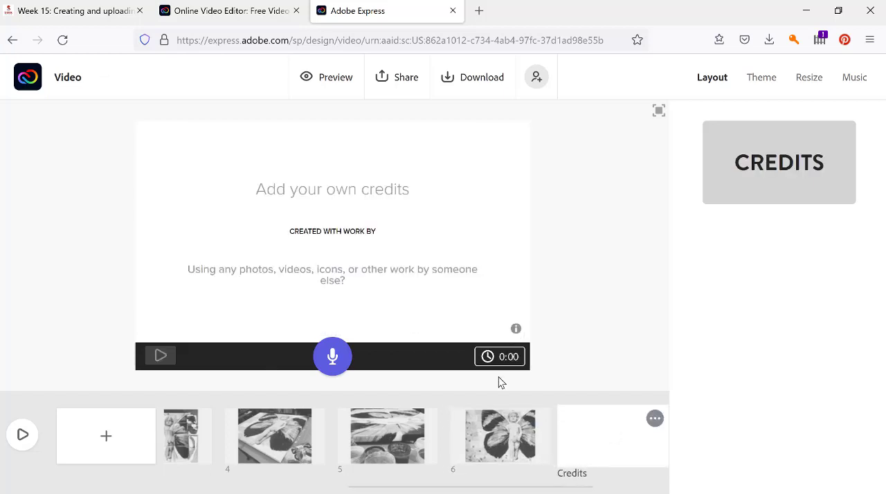
left_click(331, 189)
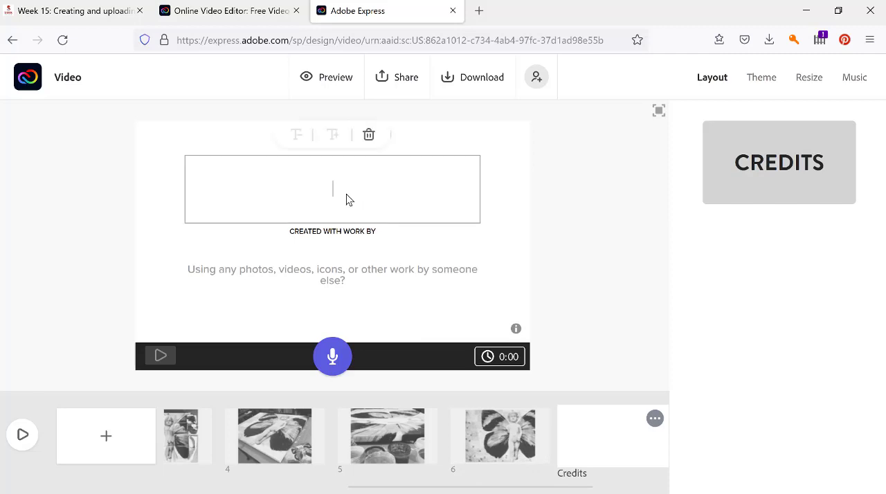
type("Creation Story")
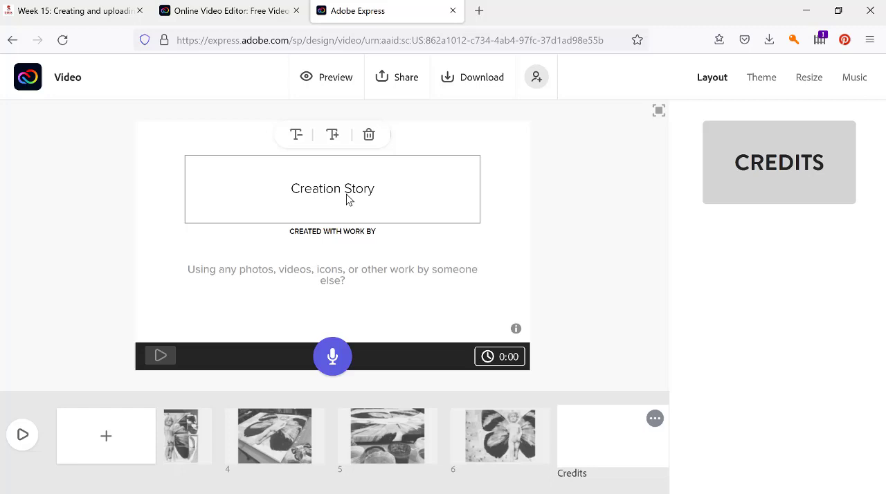
left_click(332, 188)
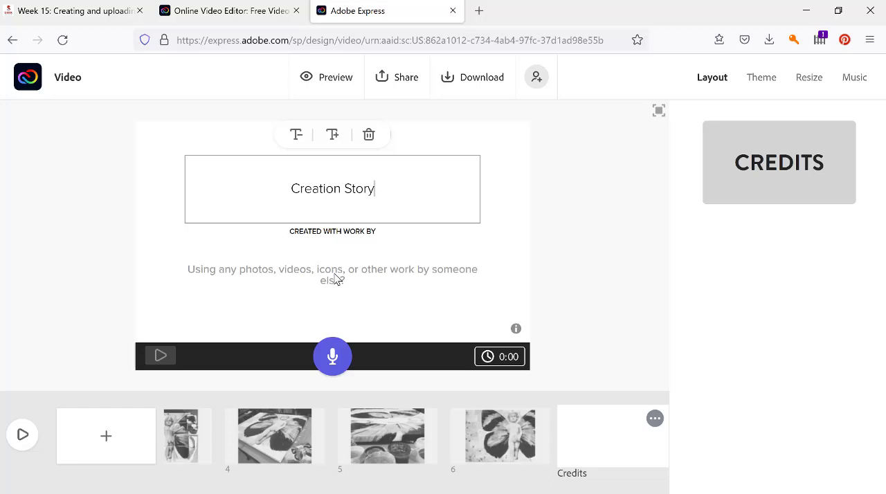
Enter the artist credit and 'Model - Frozen Charlotte', and make the slide last 9 seconds
left_click(332, 275)
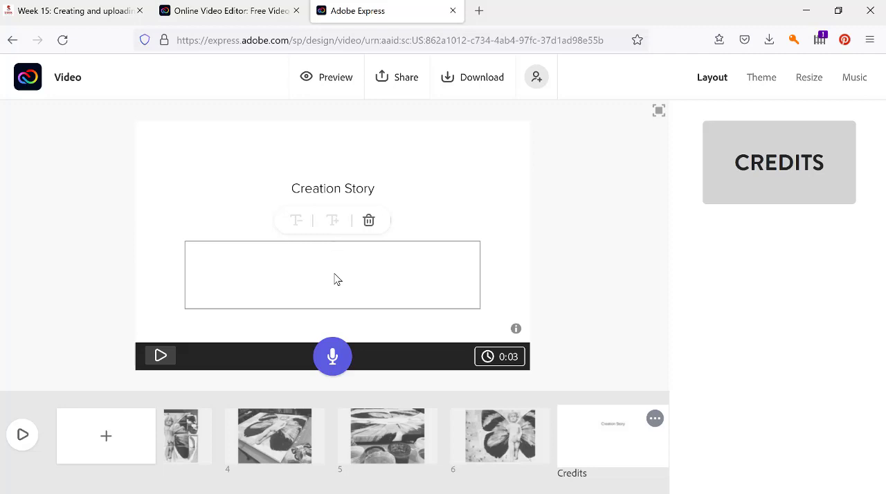
type("Judith Monroe")
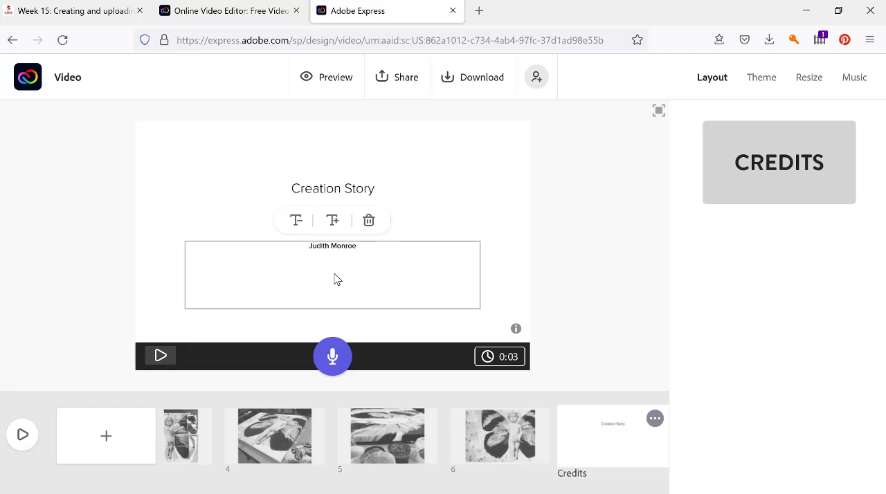
type("M")
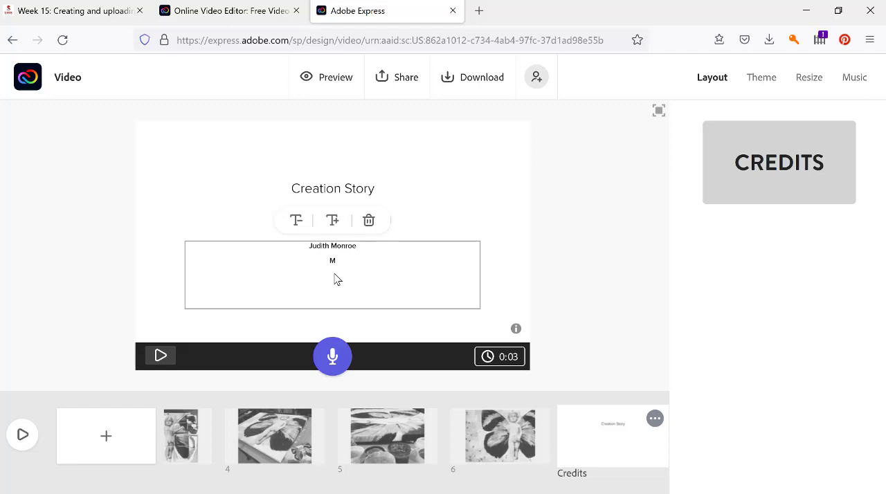
type("odel -")
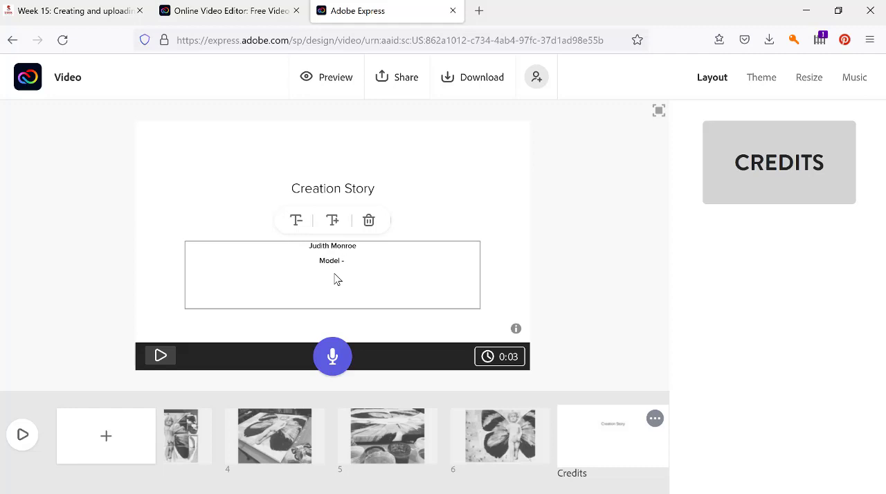
type("FR")
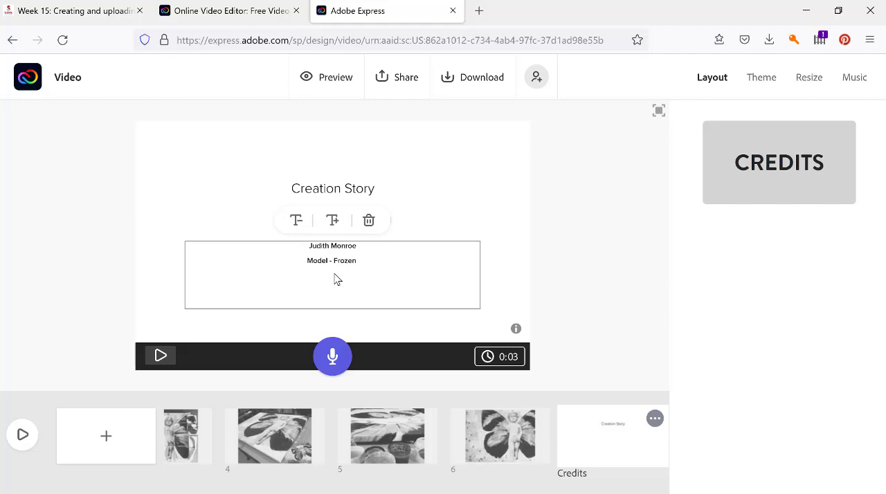
type("Charlot")
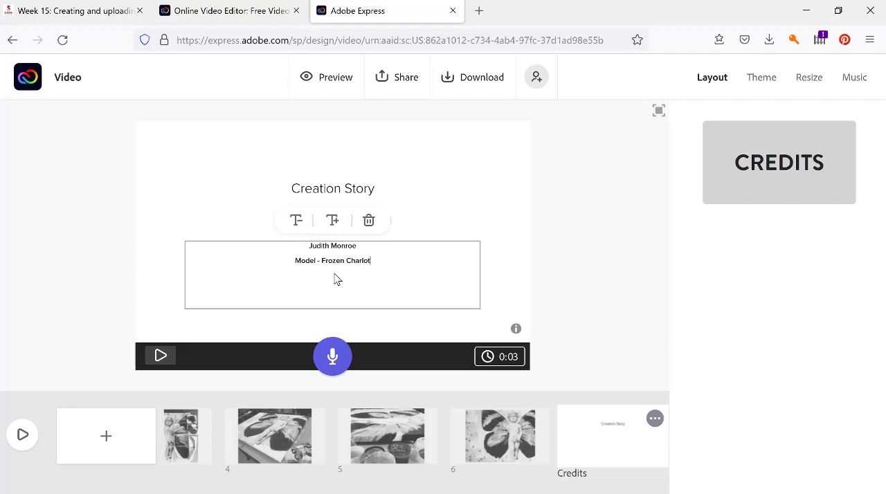
type("te")
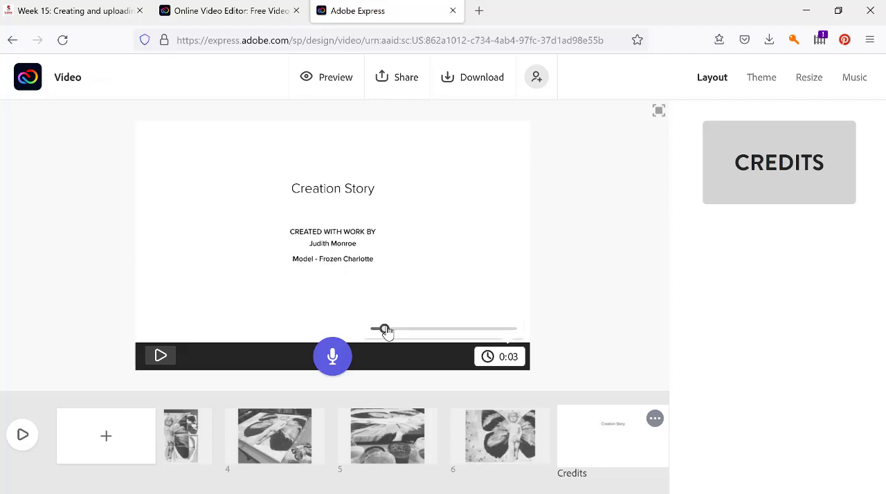
left_click_drag(385, 329, 415, 329)
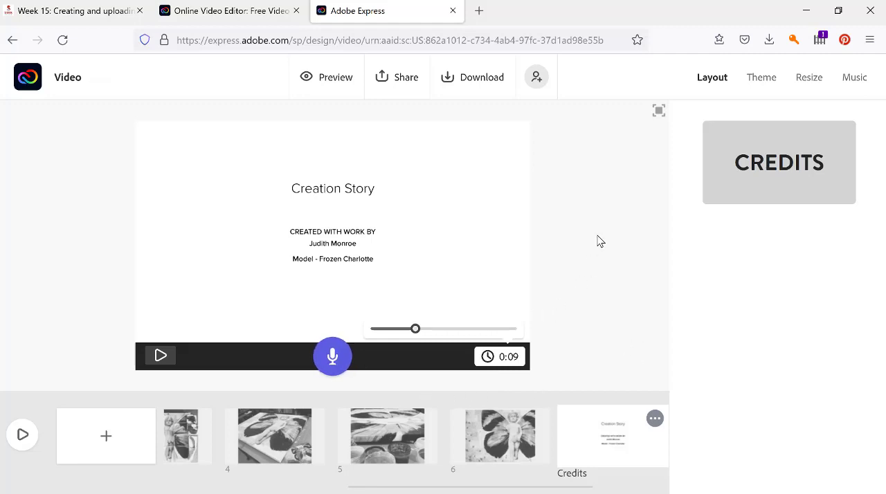
Choose the relaxed track Warm Pie as background music and preview playback
left_click(853, 77)
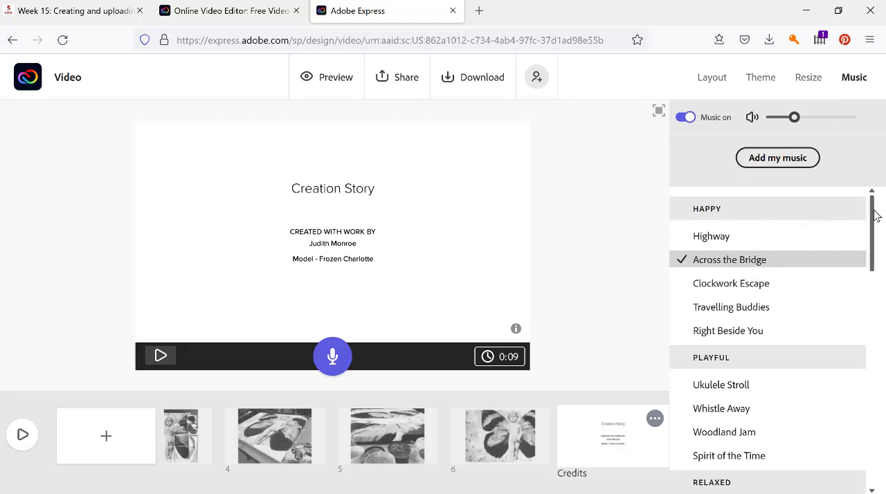
scroll("down", 3)
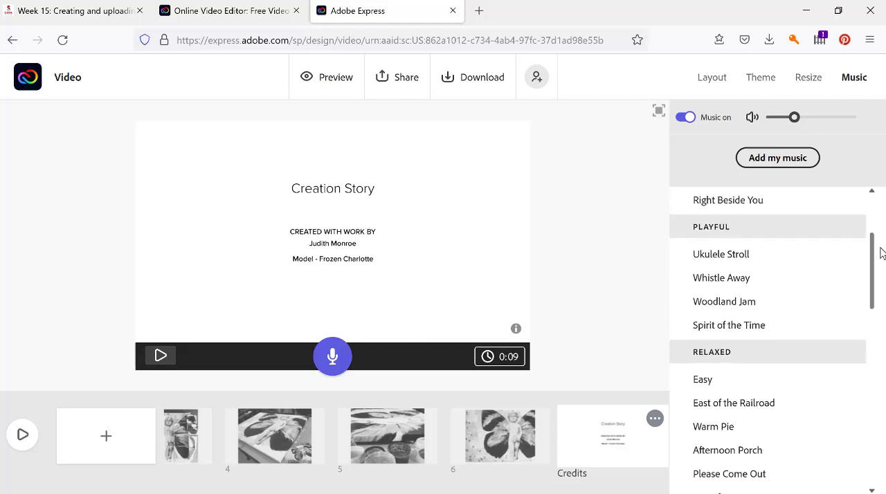
scroll("down", 3)
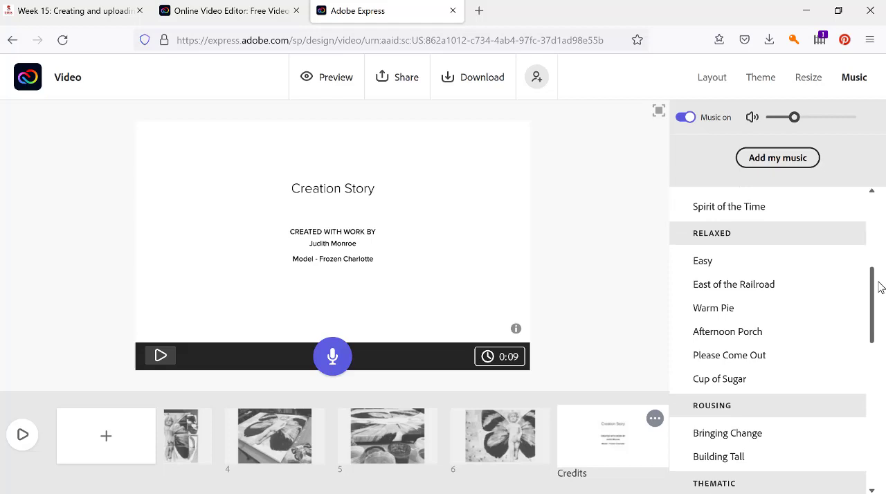
left_click(714, 308)
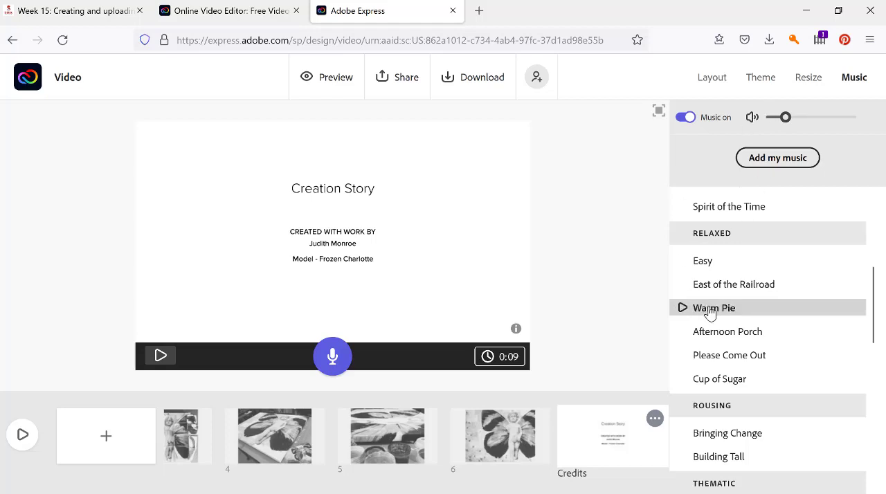
left_click(713, 307)
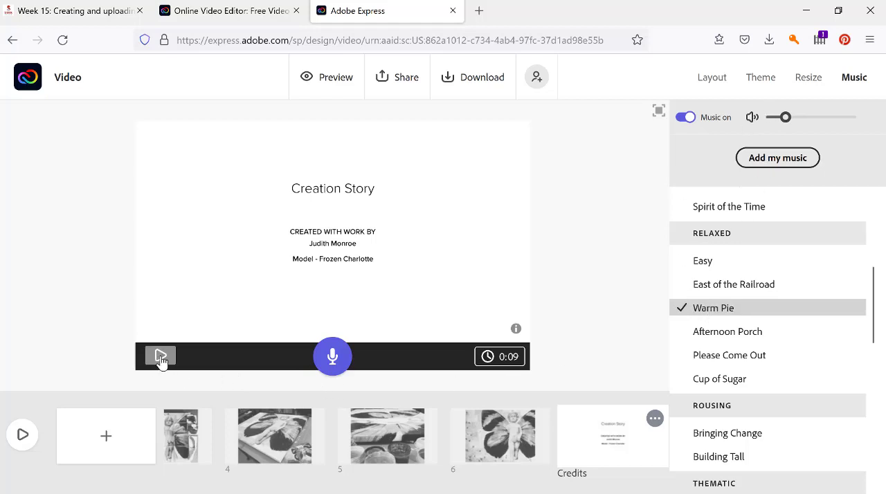
left_click(159, 356)
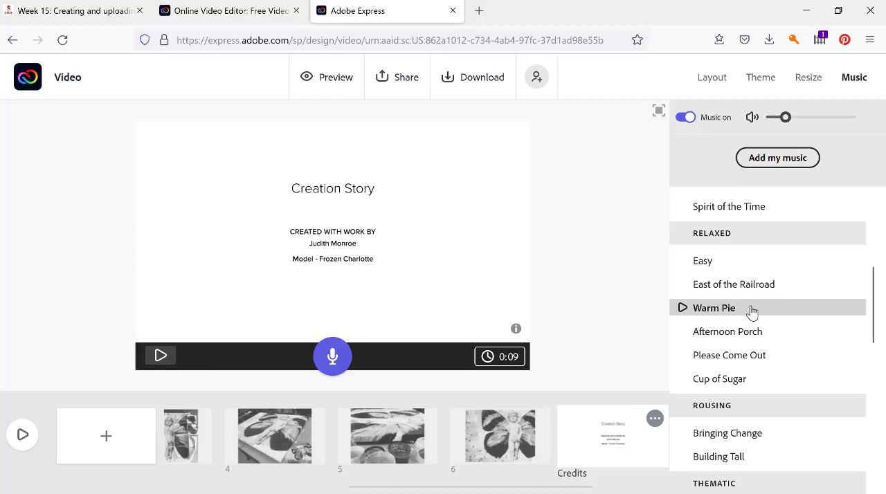
left_click(713, 307)
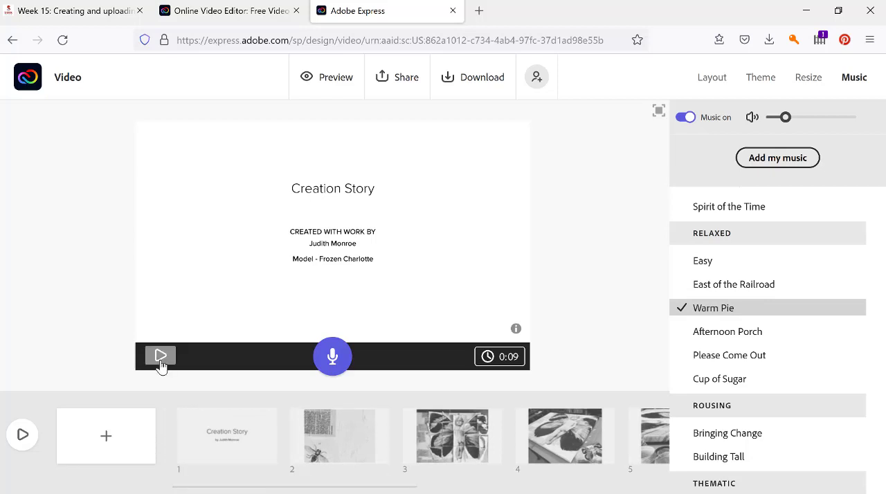
left_click(160, 355)
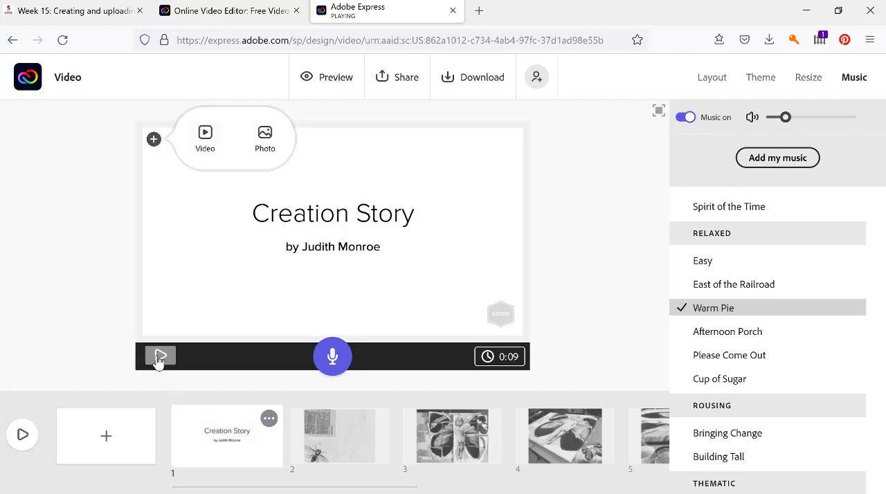
left_click(160, 356)
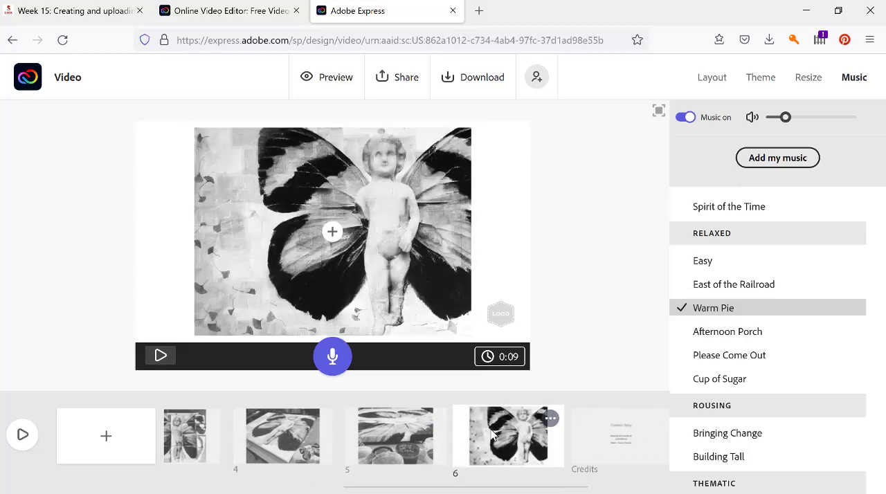
left_click(612, 436)
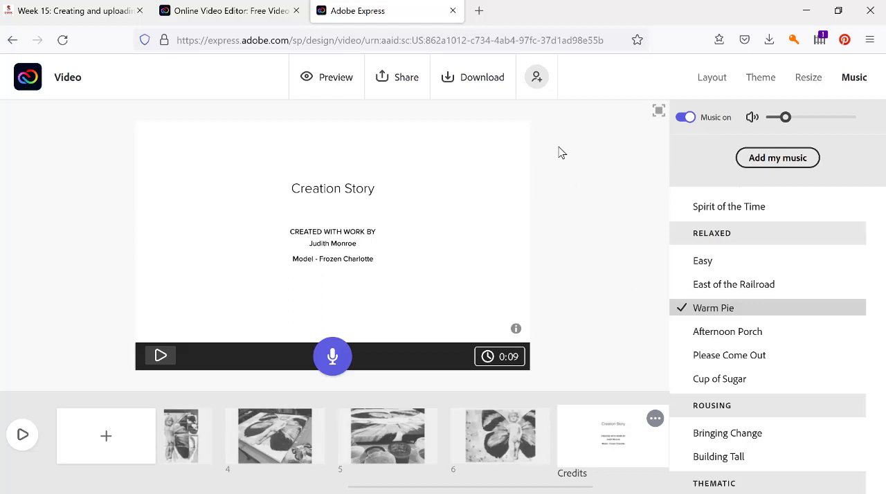
mouse_move(470, 83)
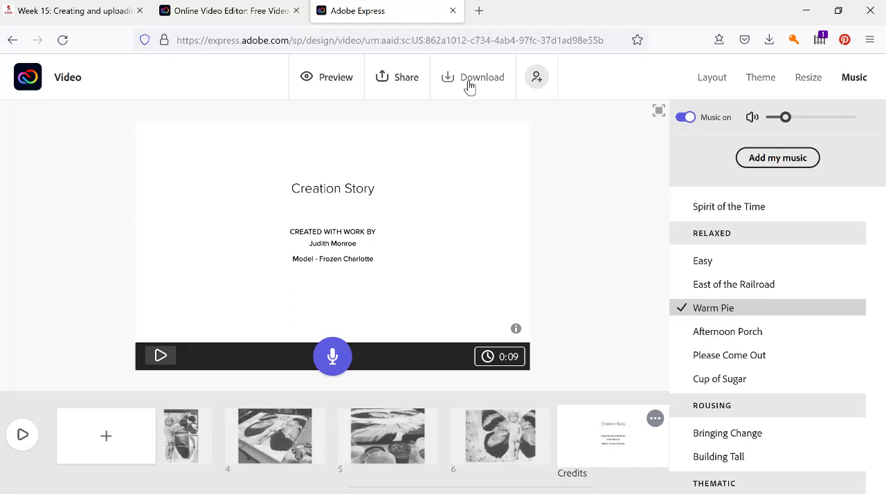
Download the rendered slideshow as Creation_Story.mp4
left_click(473, 77)
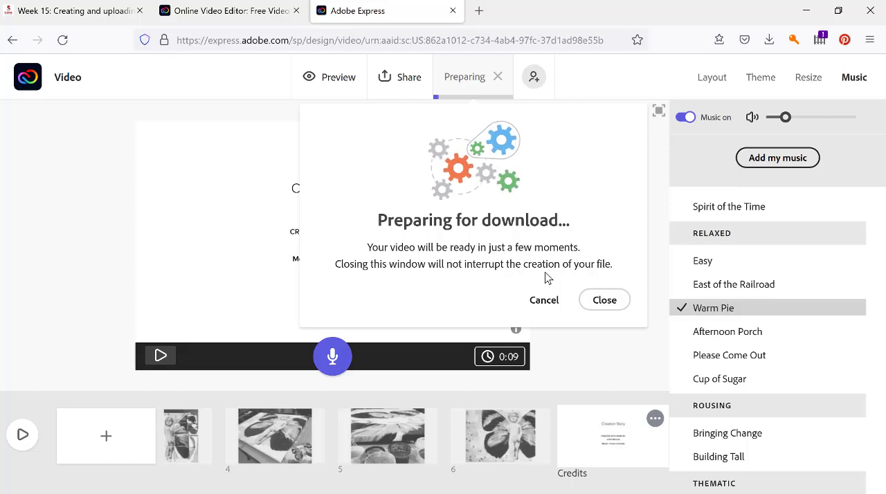
mouse_move(520, 223)
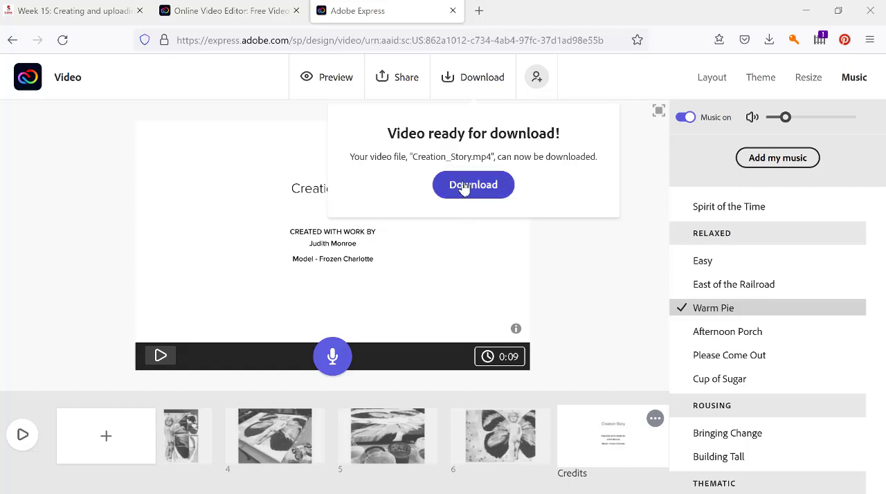
mouse_move(379, 168)
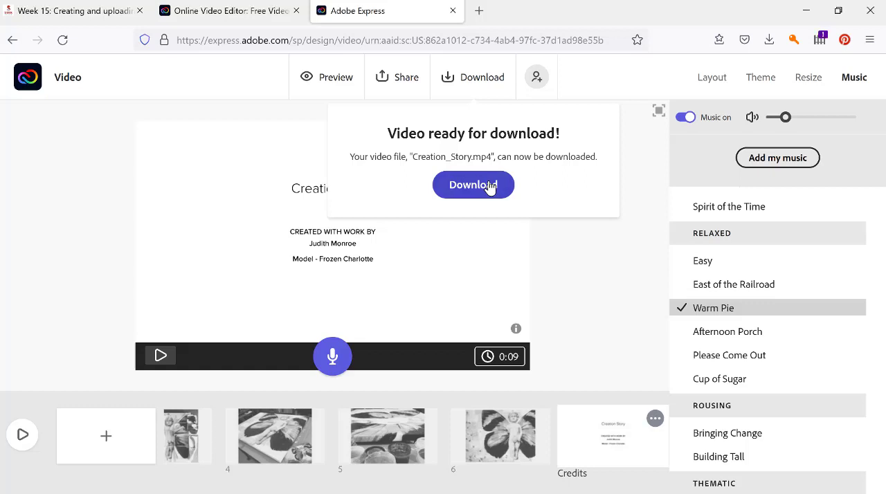
left_click(473, 185)
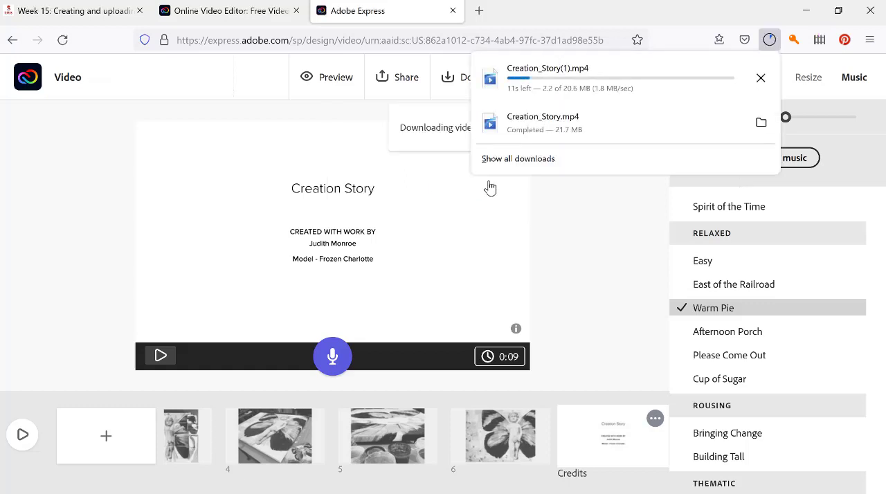